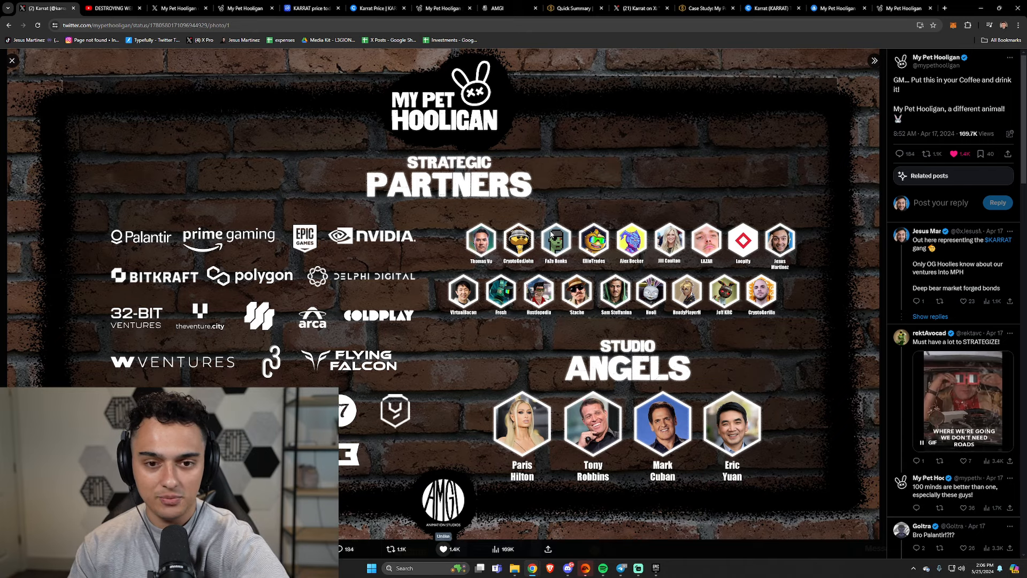
pyautogui.moveTo(777, 203)
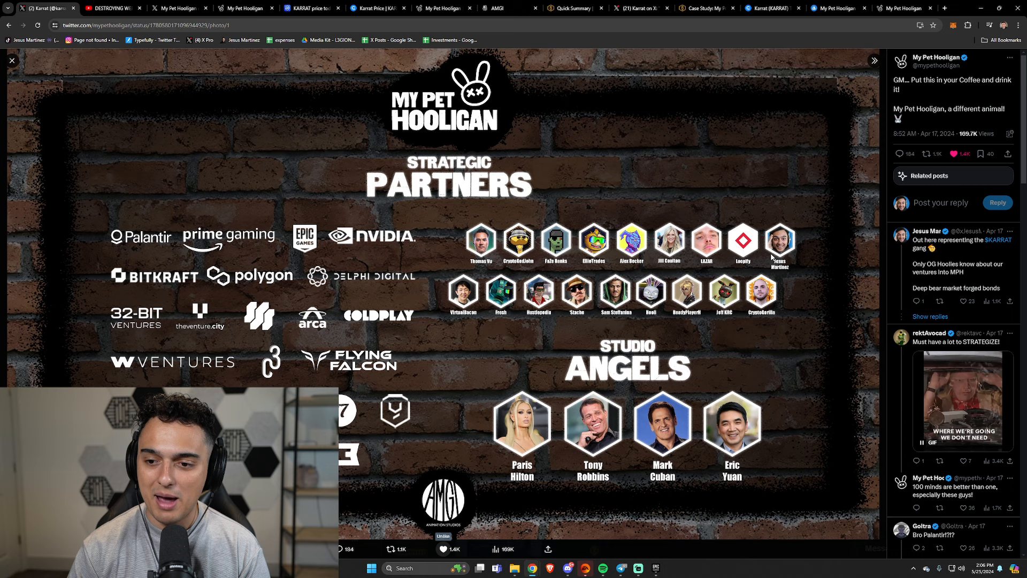
# - Flip through the gameplay stream and partners post, then land on CoinMarketCap's KARRAT price page
pyautogui.click(112, 9)
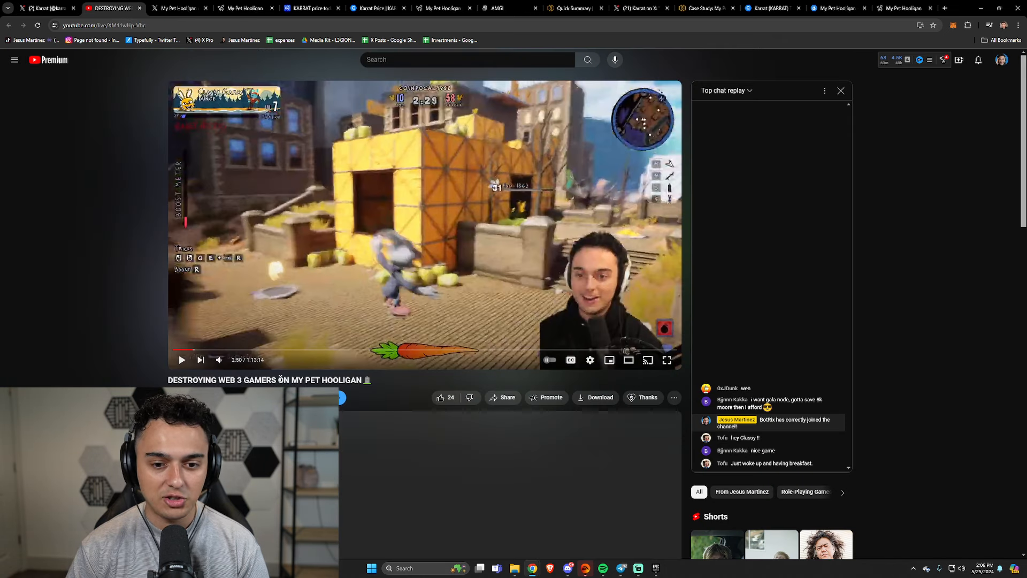
pyautogui.click(182, 9)
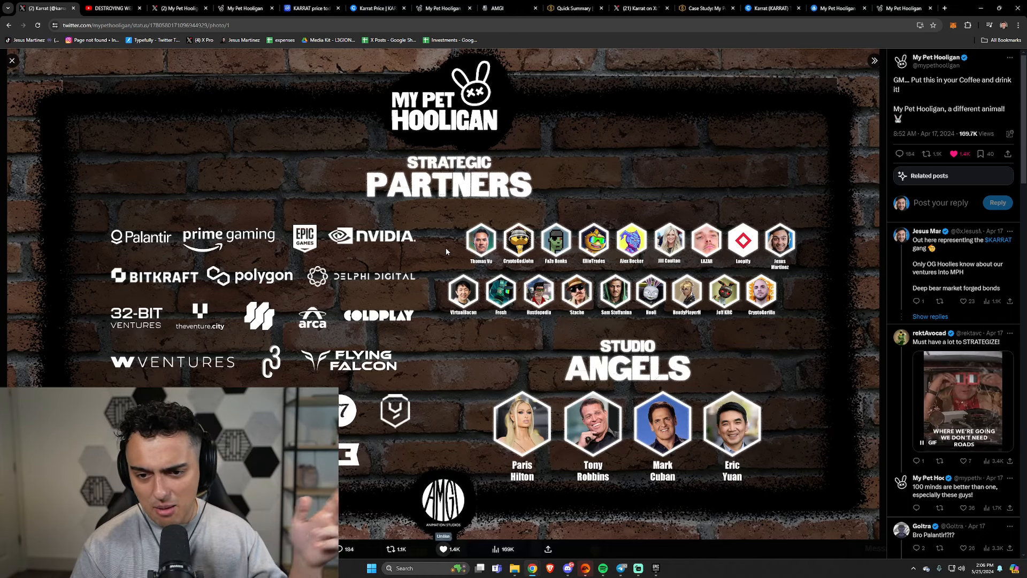
pyautogui.moveTo(347, 284)
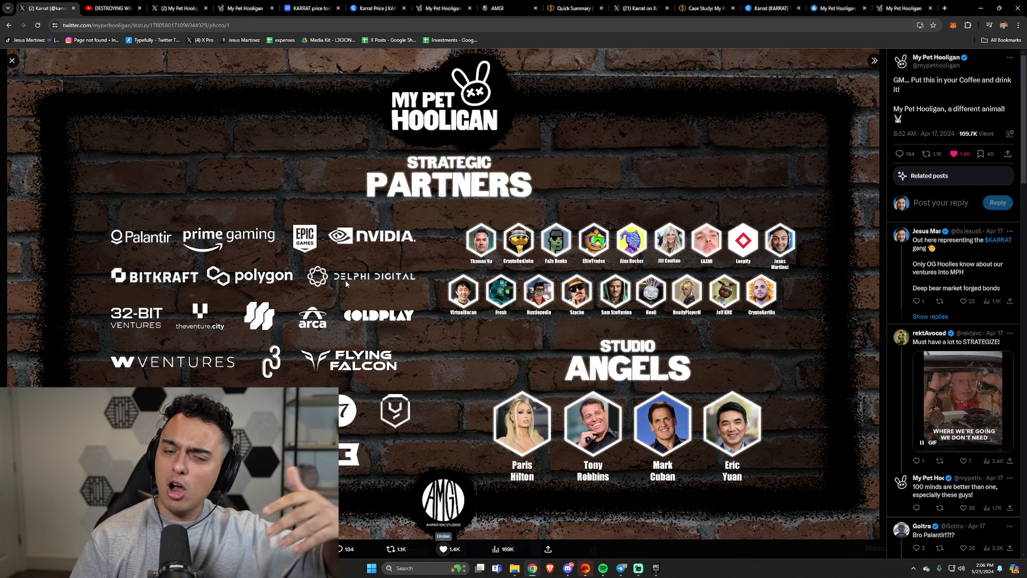
pyautogui.moveTo(267, 290)
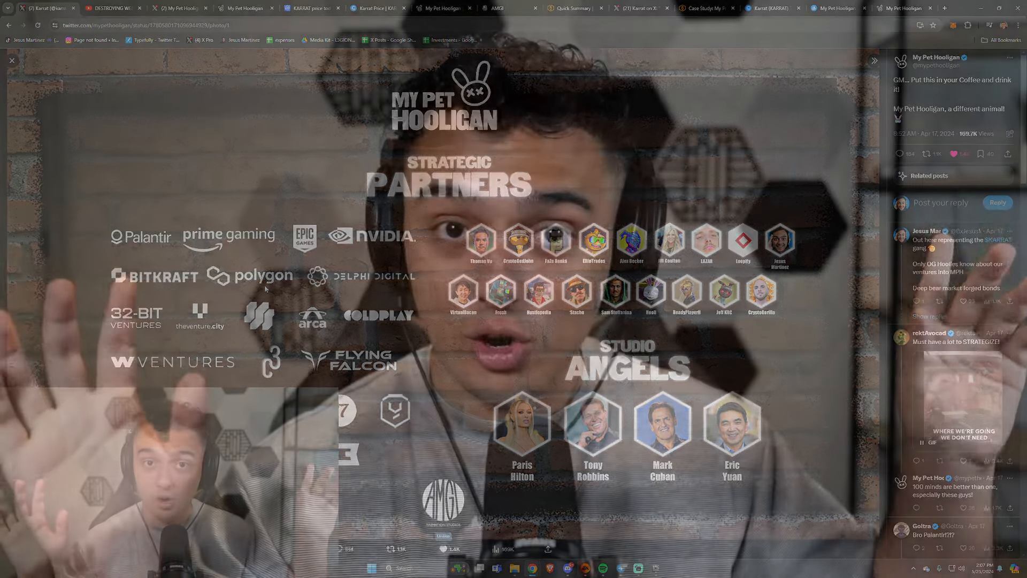
pyautogui.click(312, 8)
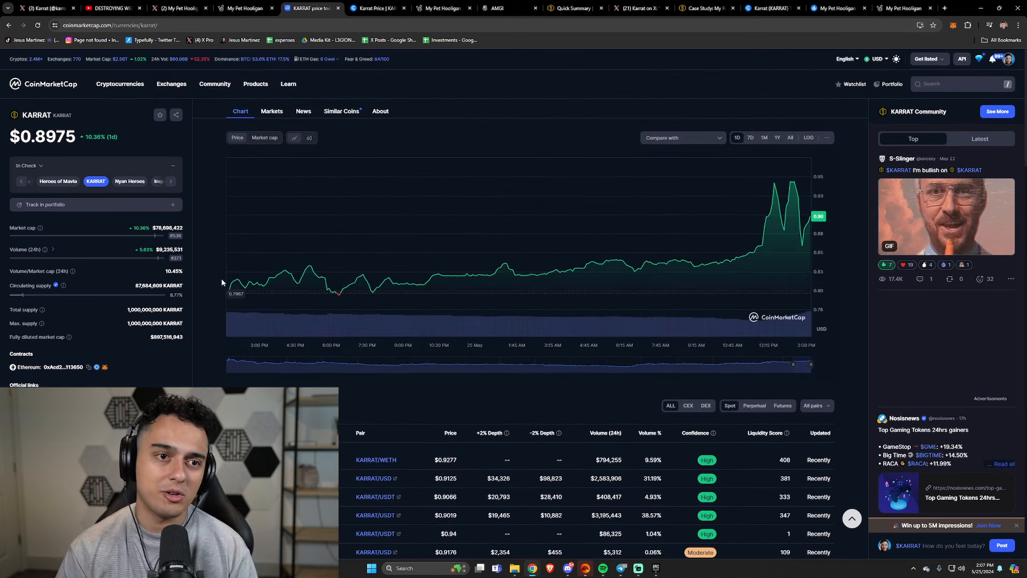
pyautogui.moveTo(233, 297)
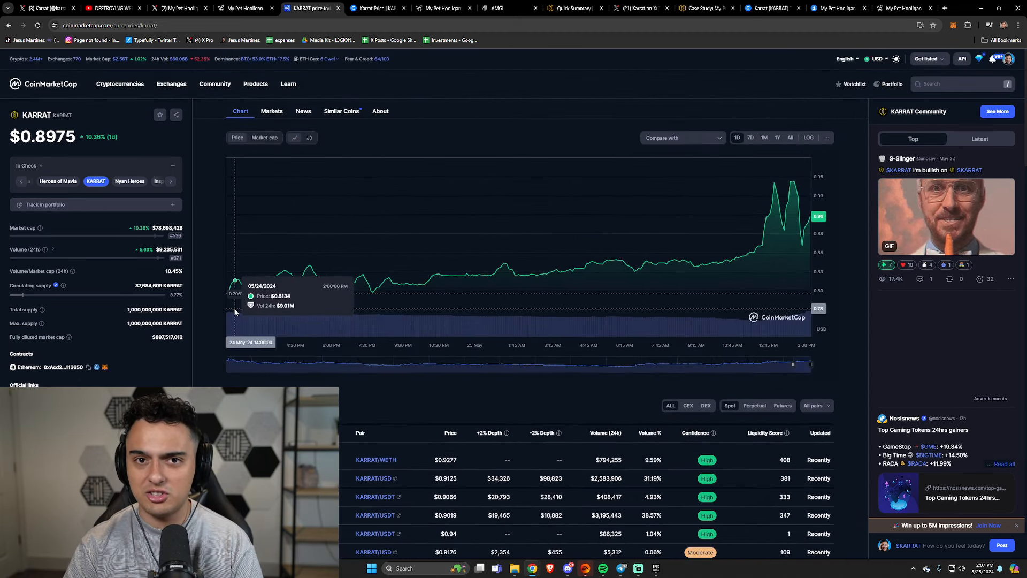
# - Show the My Pet Hooligan homepage down to the Season 0 Founders Pass and Prime Gaming banners
pyautogui.click(245, 9)
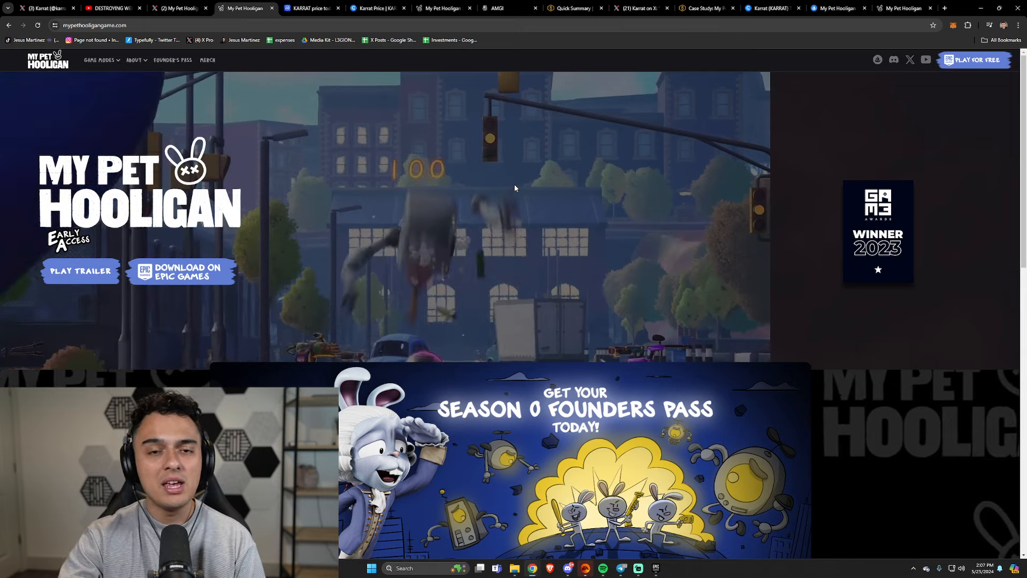
pyautogui.scroll(-3)
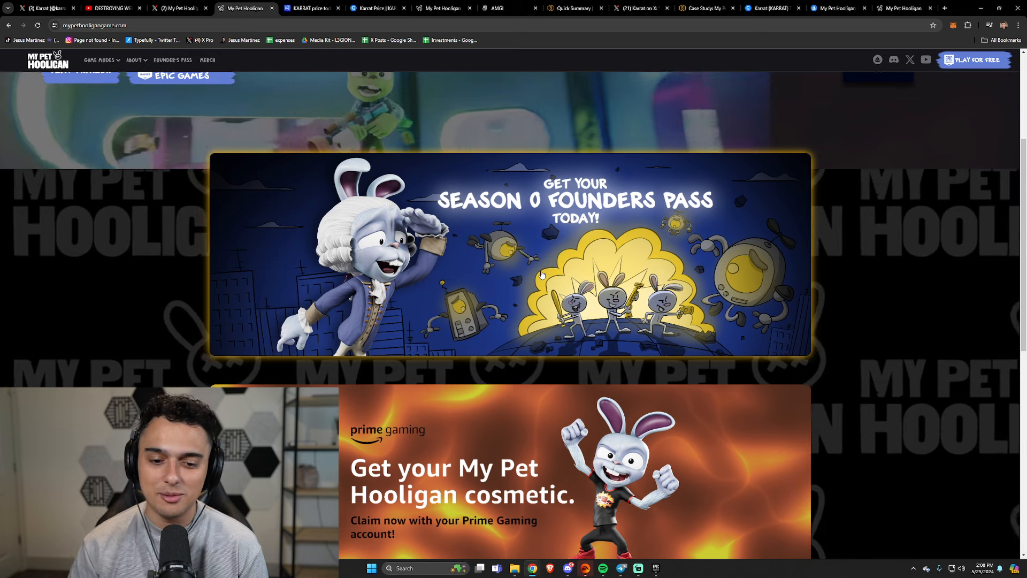
pyautogui.scroll(-3)
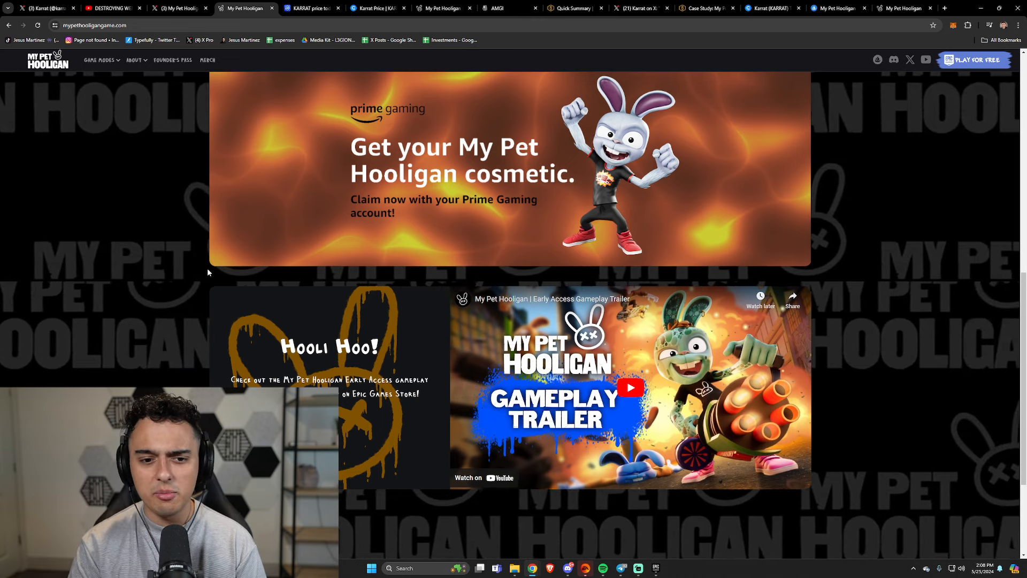
pyautogui.scroll(-3)
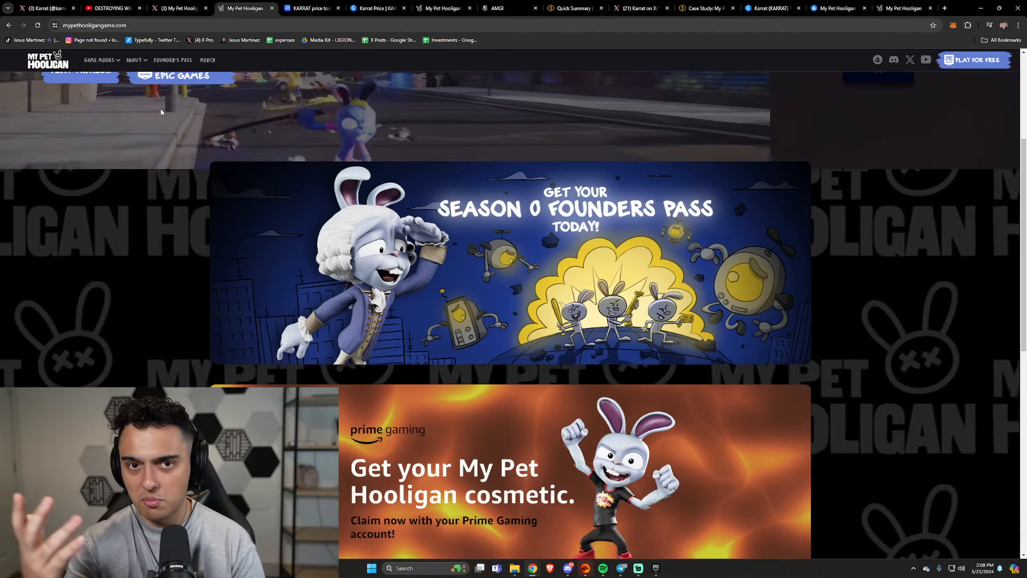
pyautogui.click(134, 60)
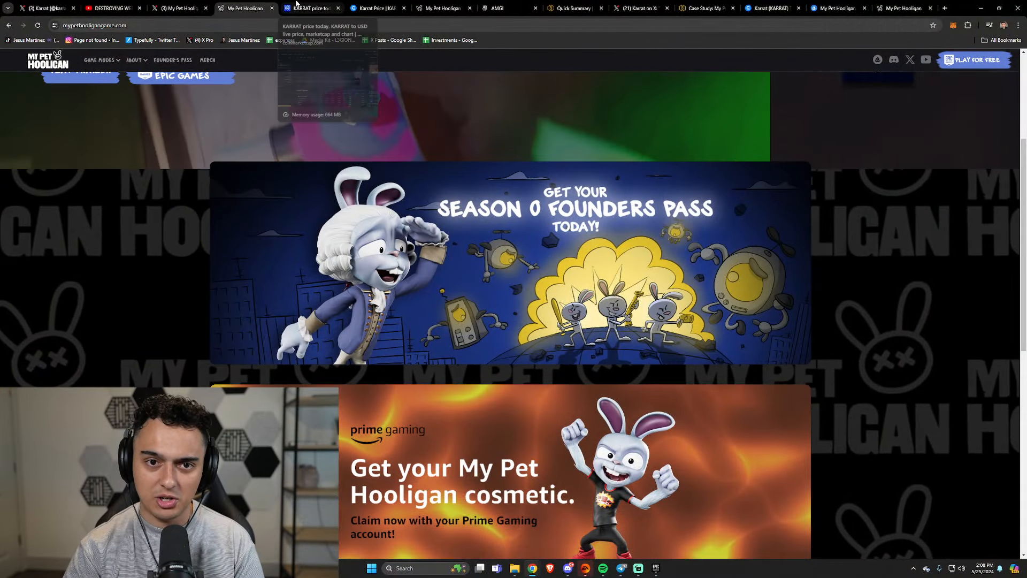
# - Return to CoinMarketCap's KARRAT page showing $0.8993, up 10.46%
pyautogui.click(309, 9)
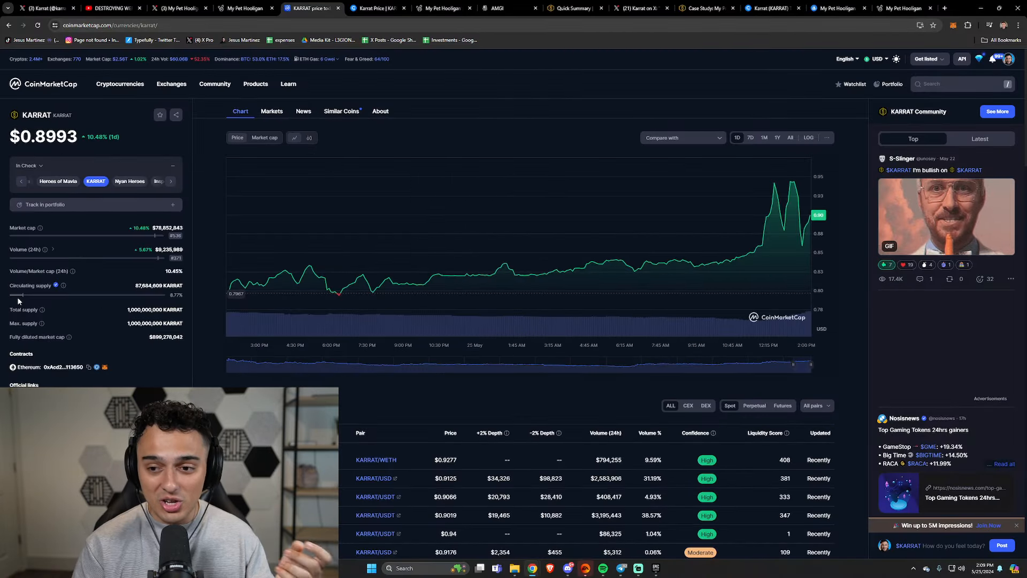
# - Show CryptoRank's Karrat page with its $0.876 price, chart, IEO details and price statistics
pyautogui.click(375, 9)
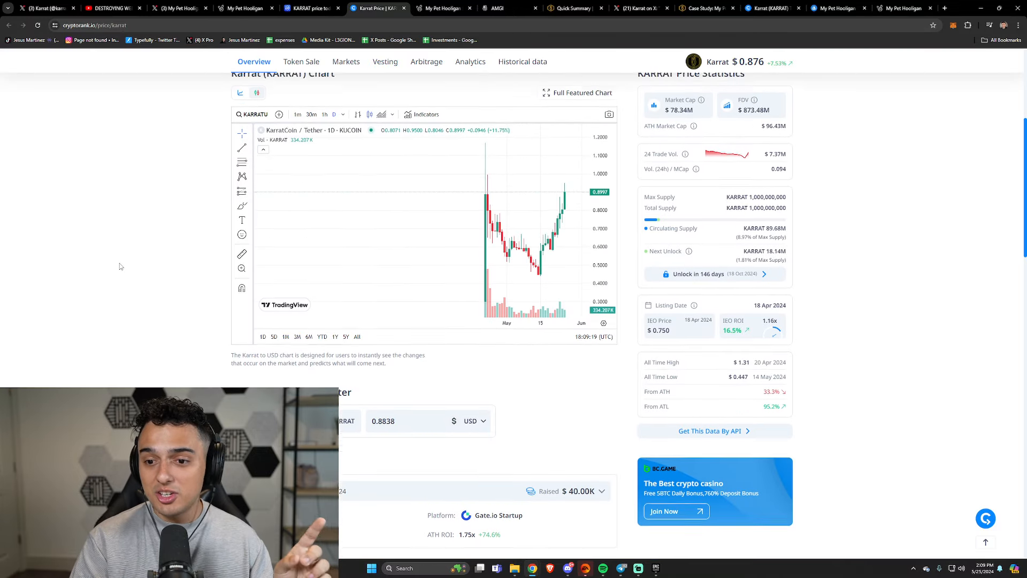
pyautogui.scroll(-3)
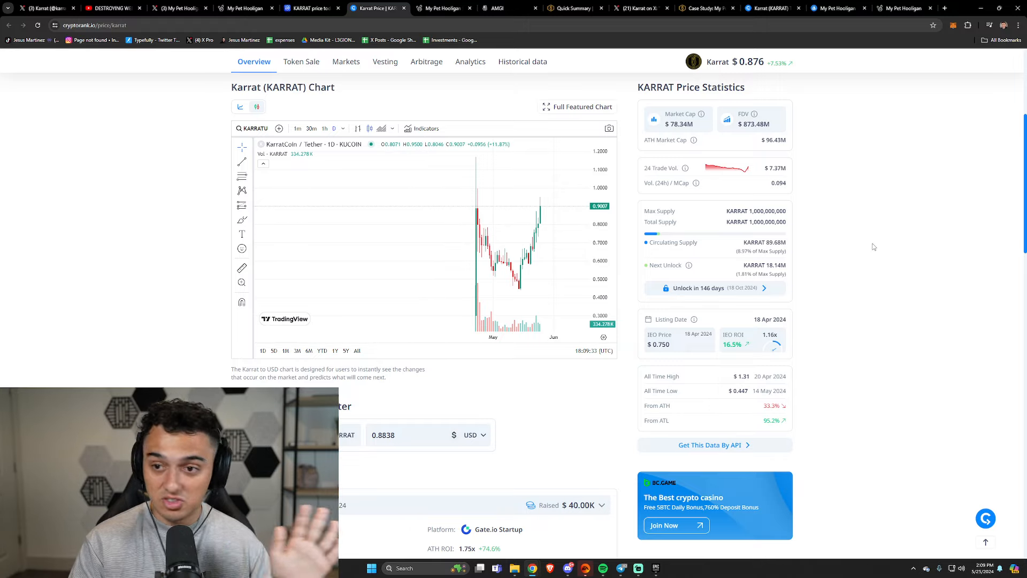
pyautogui.scroll(-3)
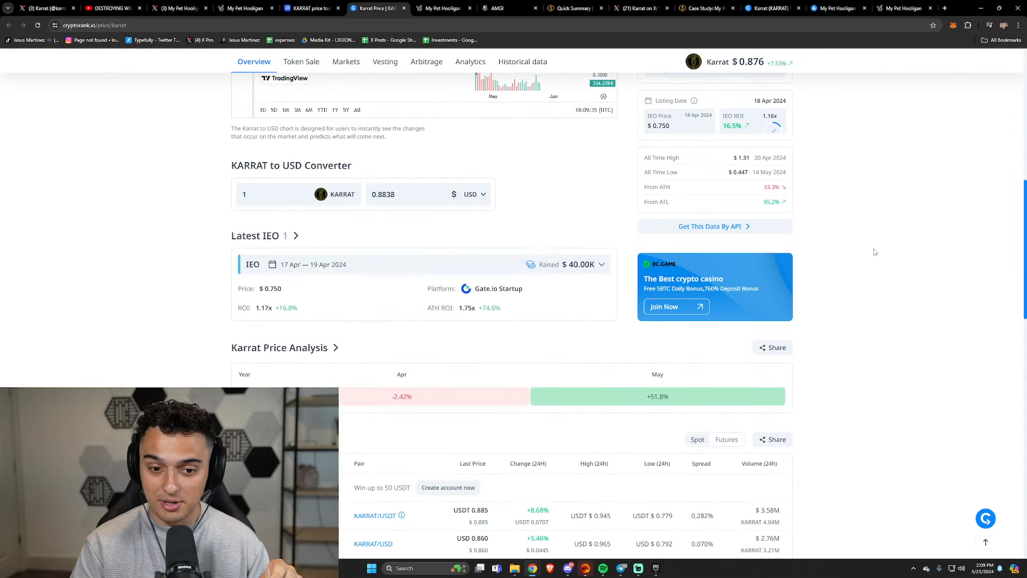
pyautogui.scroll(-3)
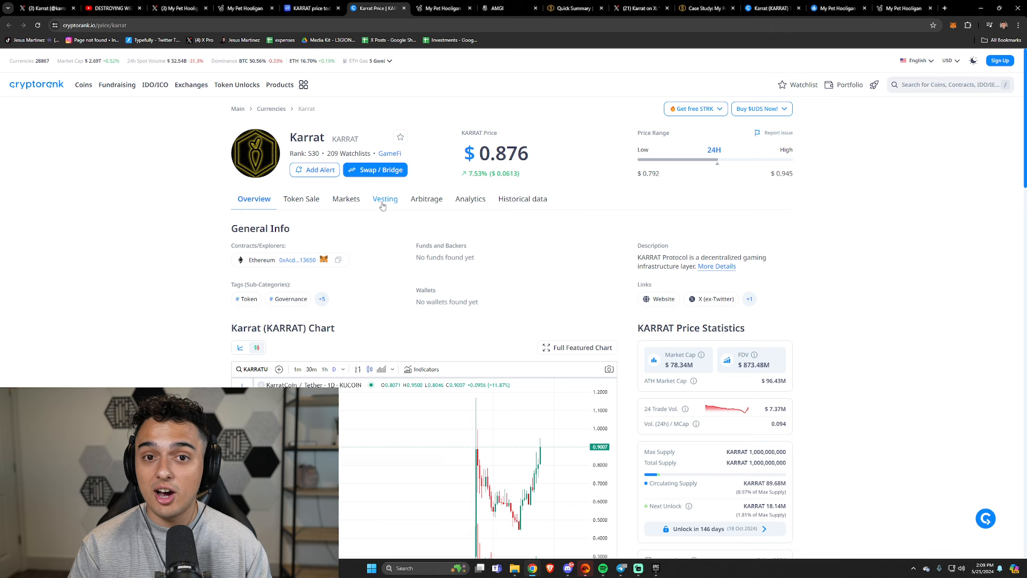
# - Show the AMGI Studios section of the My Pet Hooligan about page
pyautogui.click(442, 8)
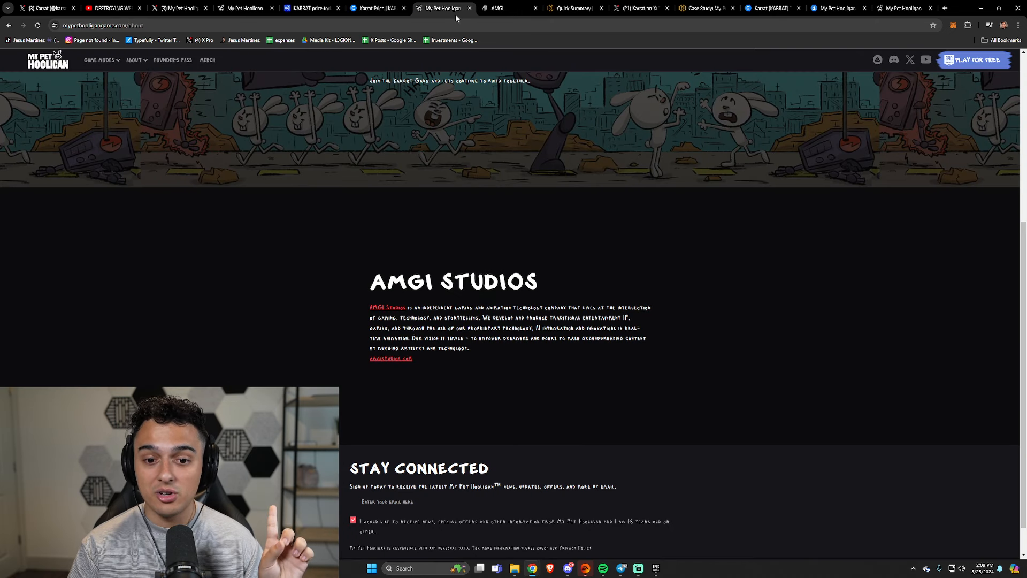
pyautogui.scroll(-3)
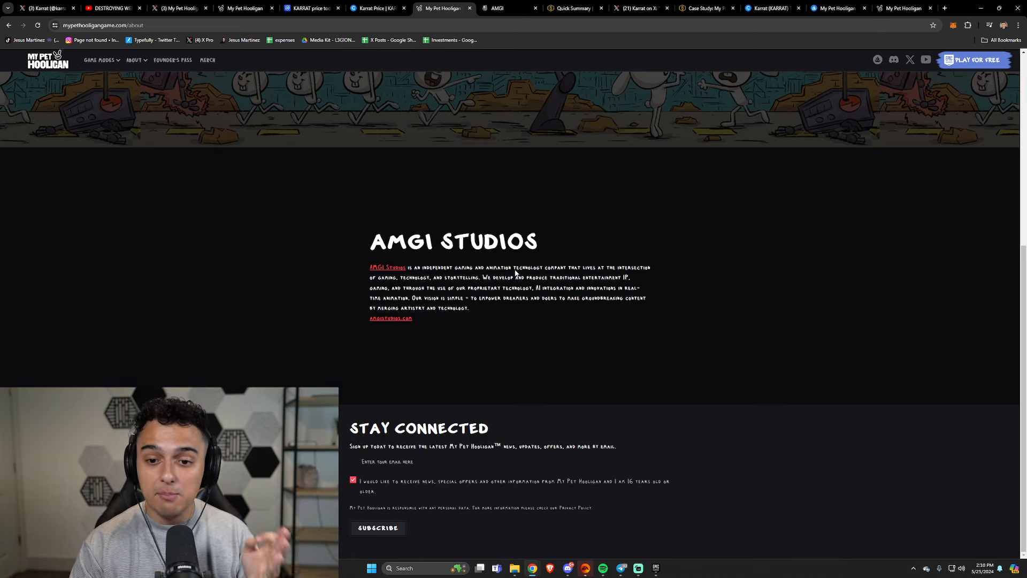
pyautogui.moveTo(519, 268)
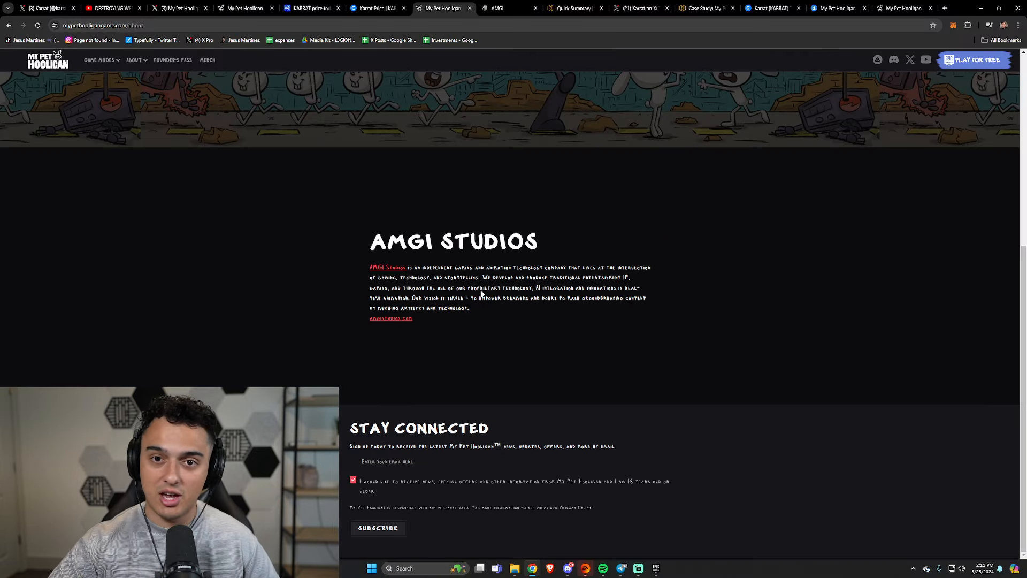
# - Show AMGI Studios' Our Partners logos: Epic Games, Polygon and Unreal Engine
pyautogui.click(385, 319)
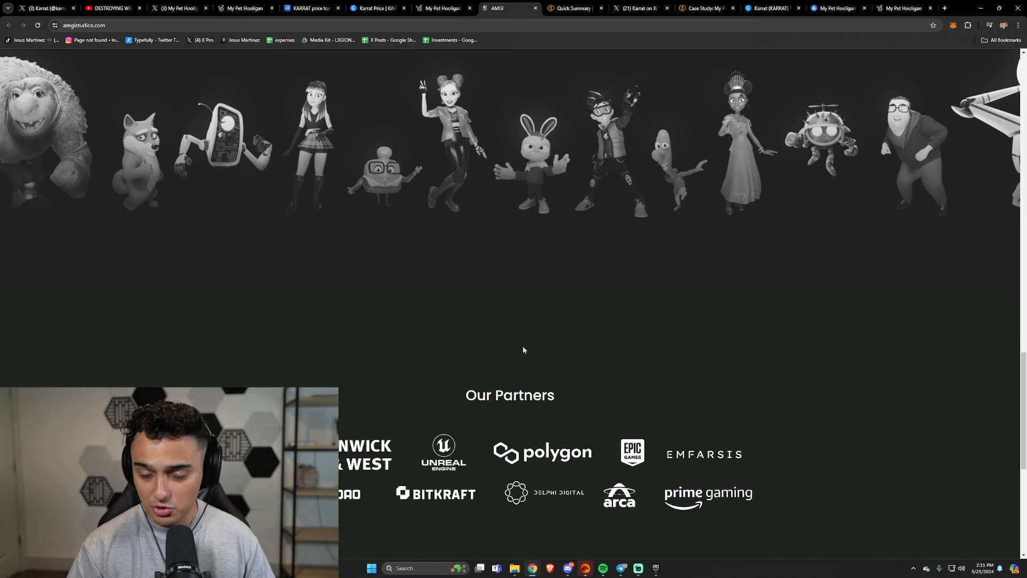
pyautogui.scroll(-3)
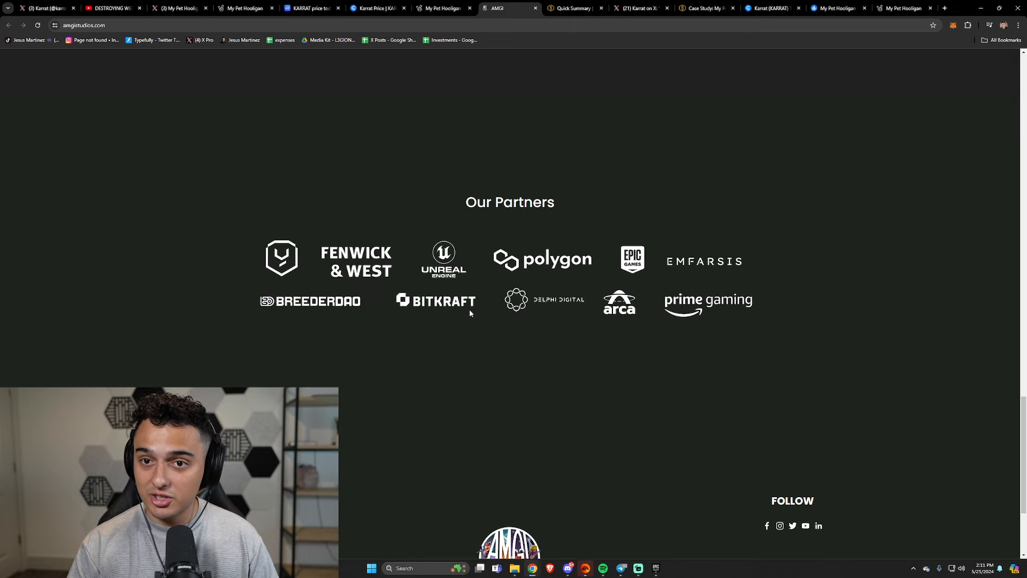
# - Read through the KARRATco Quick Summary, then move to OpenSea's My Pet Hooligan collection
pyautogui.click(572, 9)
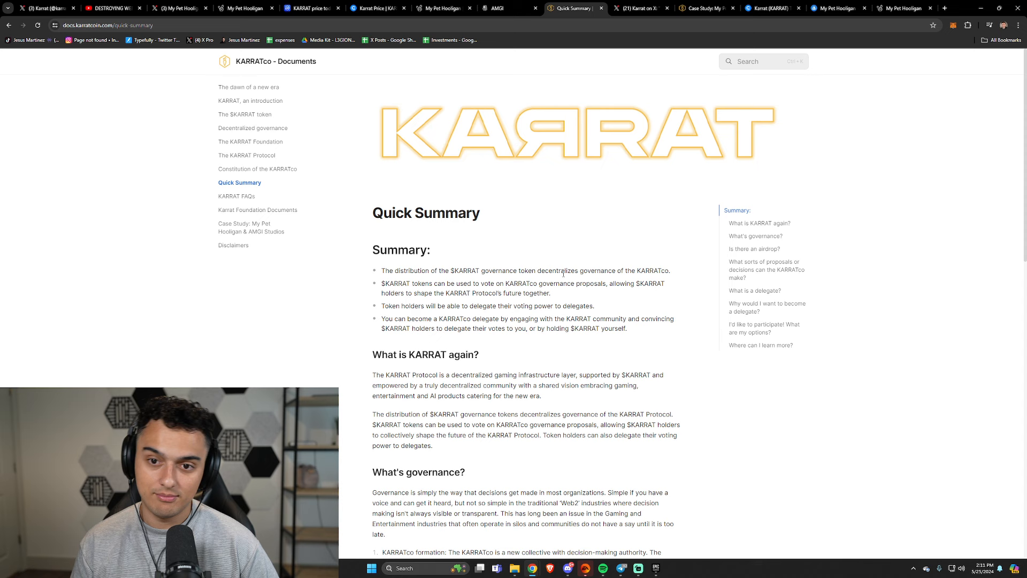
pyautogui.scroll(-3)
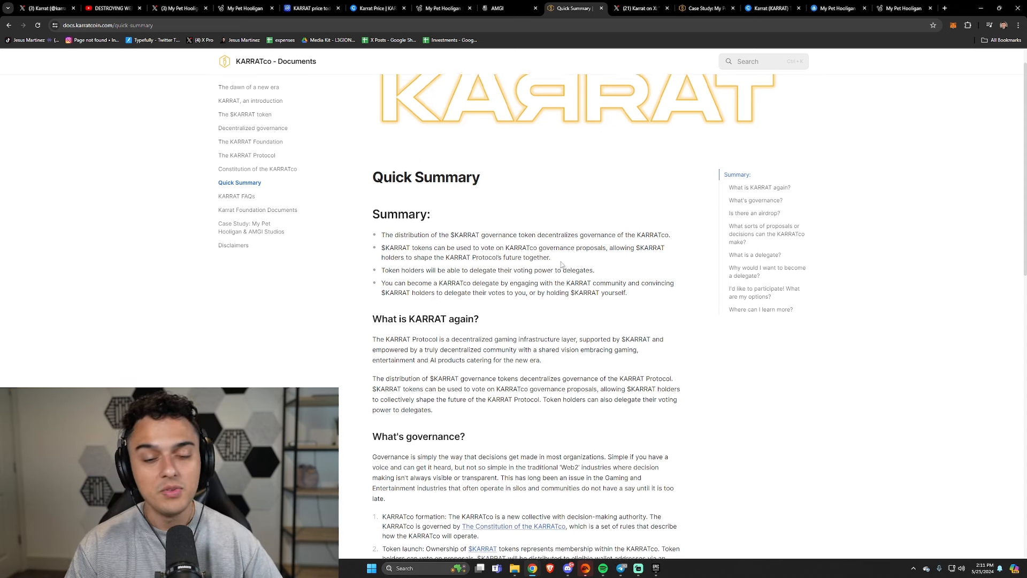
pyautogui.scroll(-3)
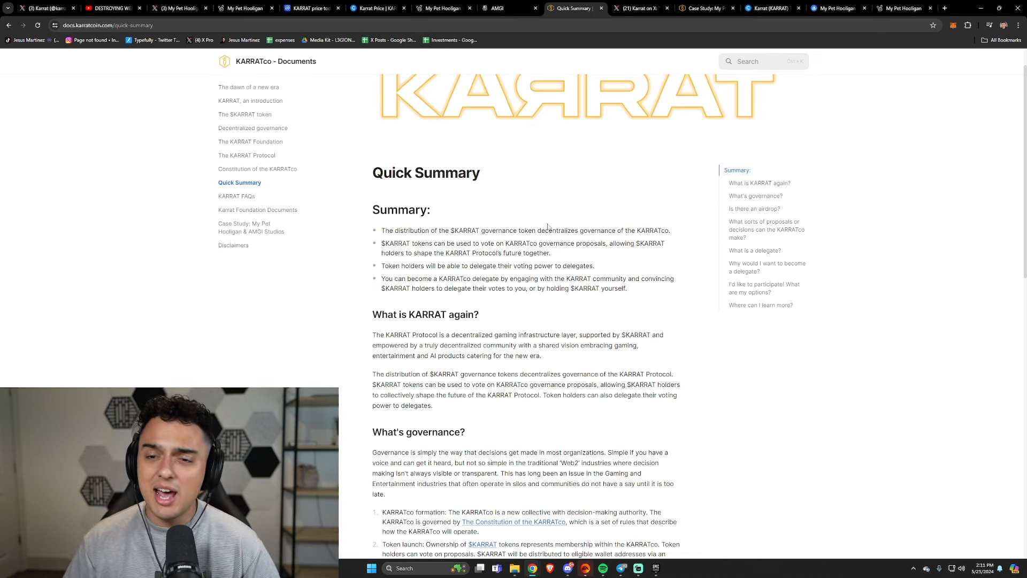
pyautogui.click(837, 8)
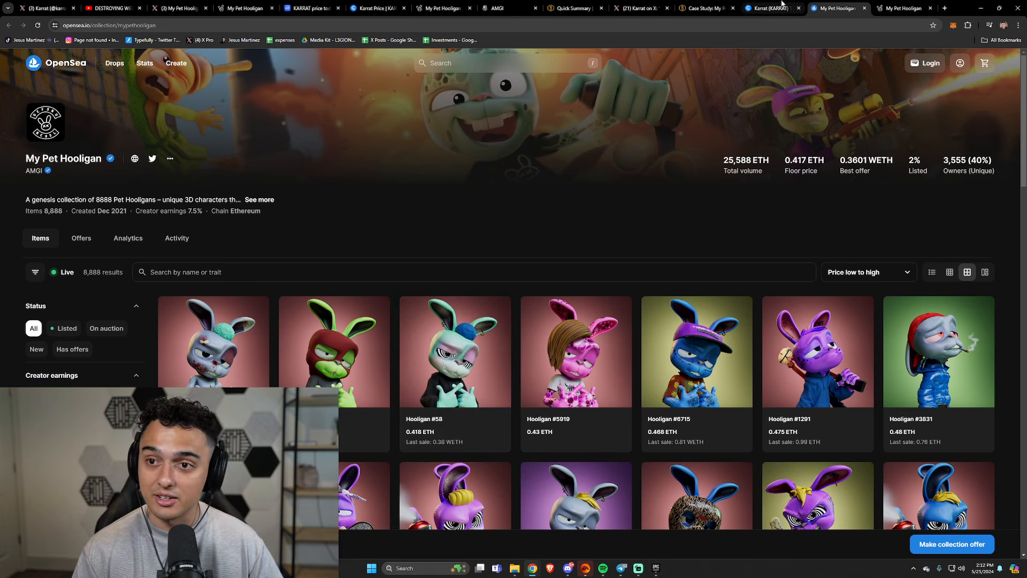
pyautogui.moveTo(334, 350)
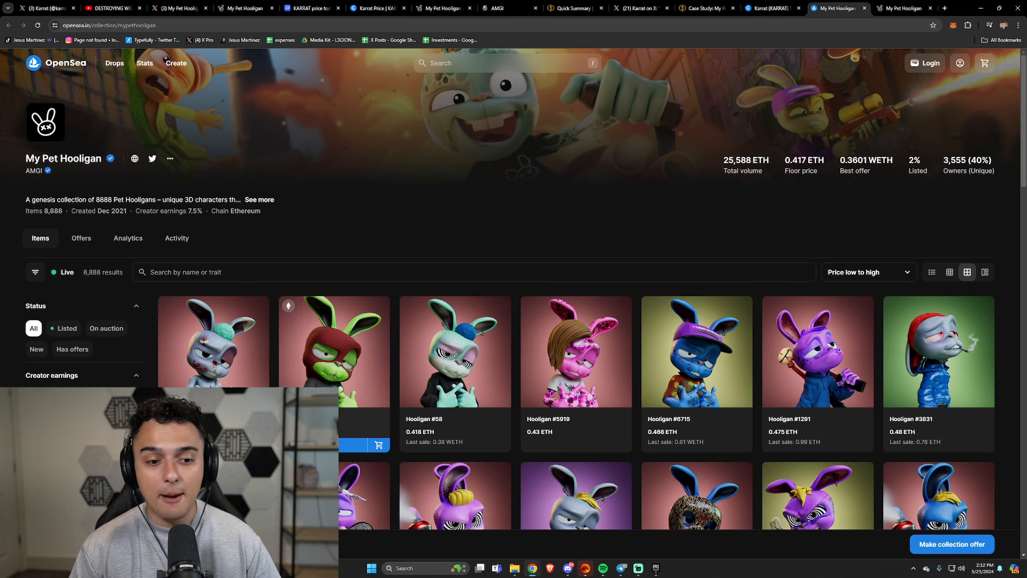
pyautogui.moveTo(627, 365)
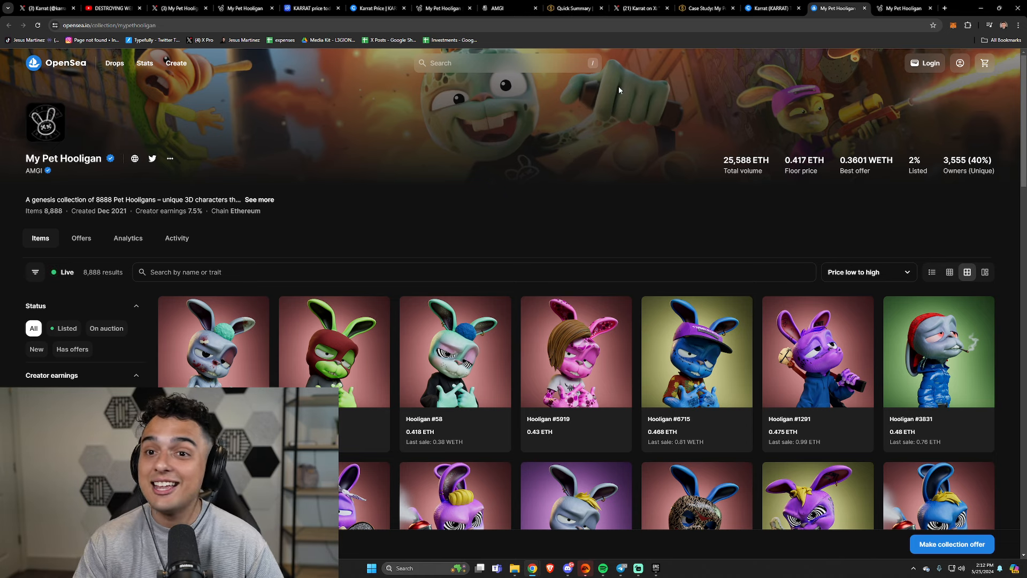
# - Switch from the OpenSea collection to Karrat's 'You cannot spell AMGI without AI' post on X
pyautogui.click(637, 8)
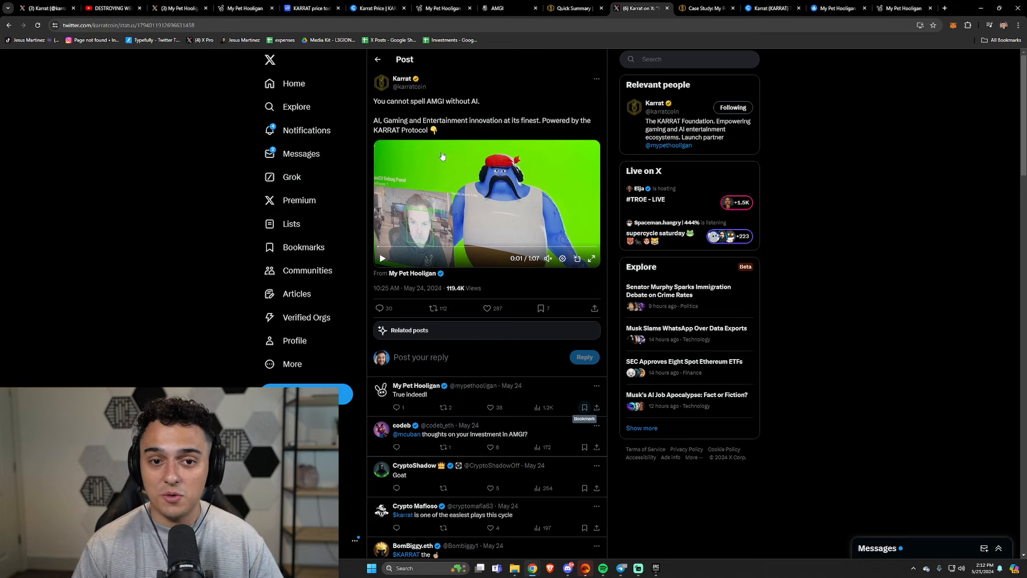
# - Play the post's embedded My Pet Hooligan video, then return to the KARRATco Quick Summary
pyautogui.click(591, 258)
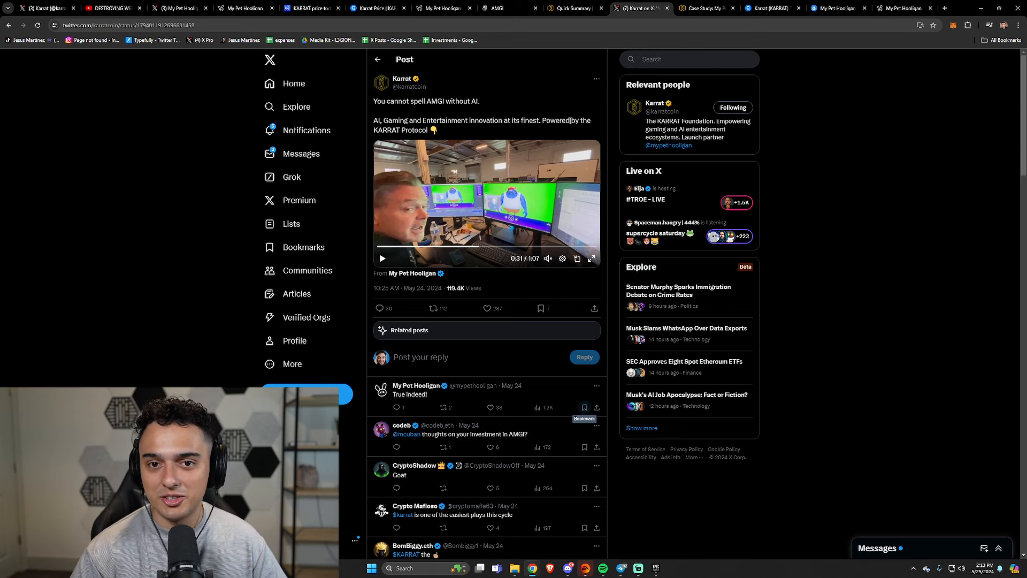
pyautogui.moveTo(573, 9)
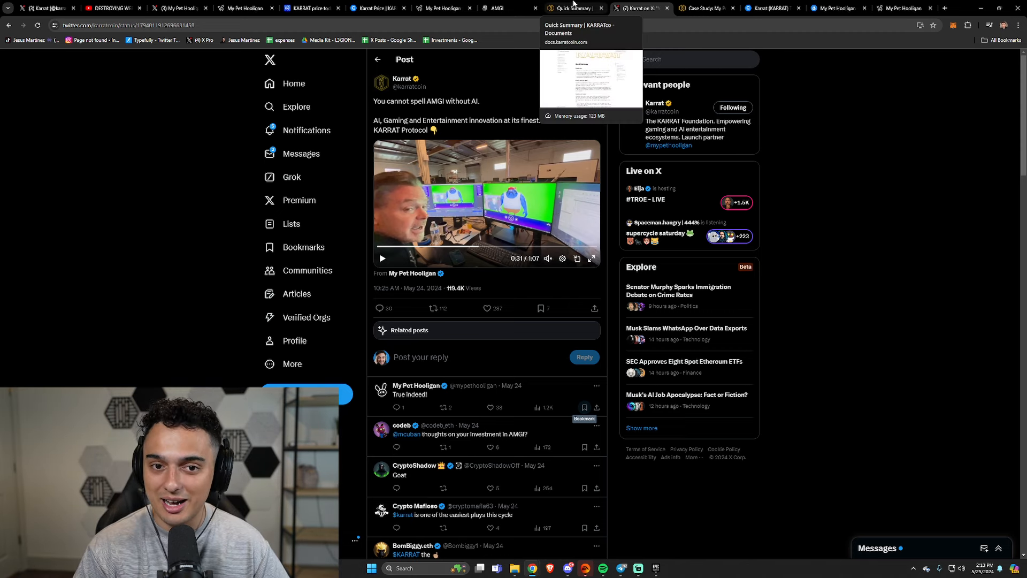
pyautogui.click(573, 8)
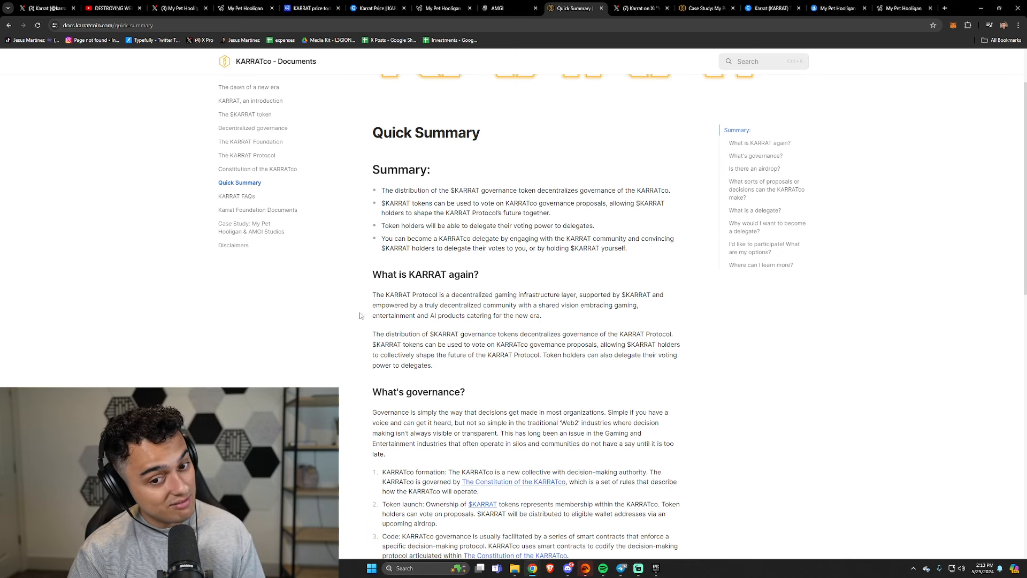
# - Bring the 'What is KARRAT again?' section of the Quick Summary into view
pyautogui.scroll(-3)
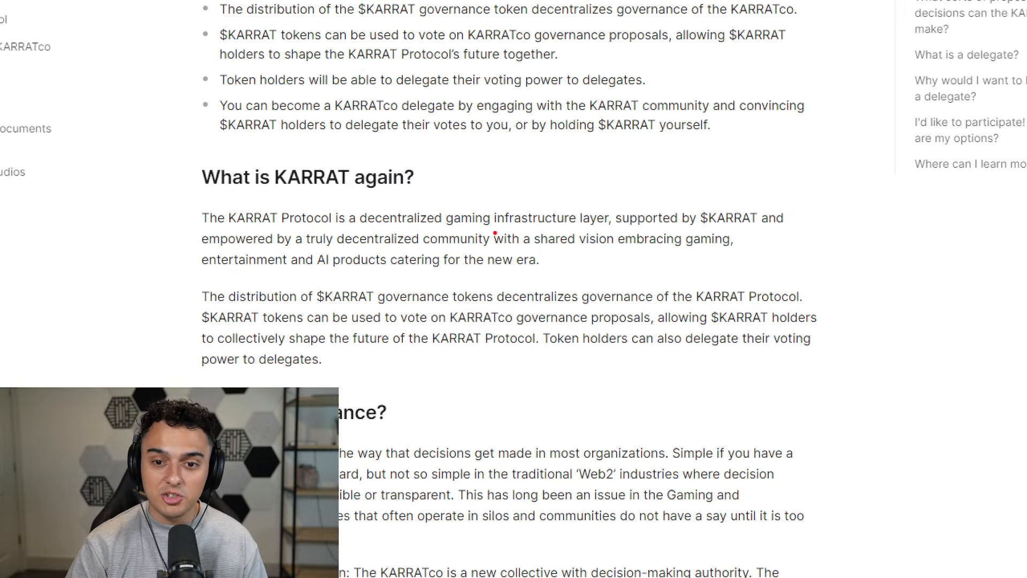
# - Underline 'gaming infrastructure layer' and 'embracing gaming, entertainment and AI products', then move to the airdrop section
pyautogui.moveTo(467, 229); pyautogui.dragTo(615, 229)
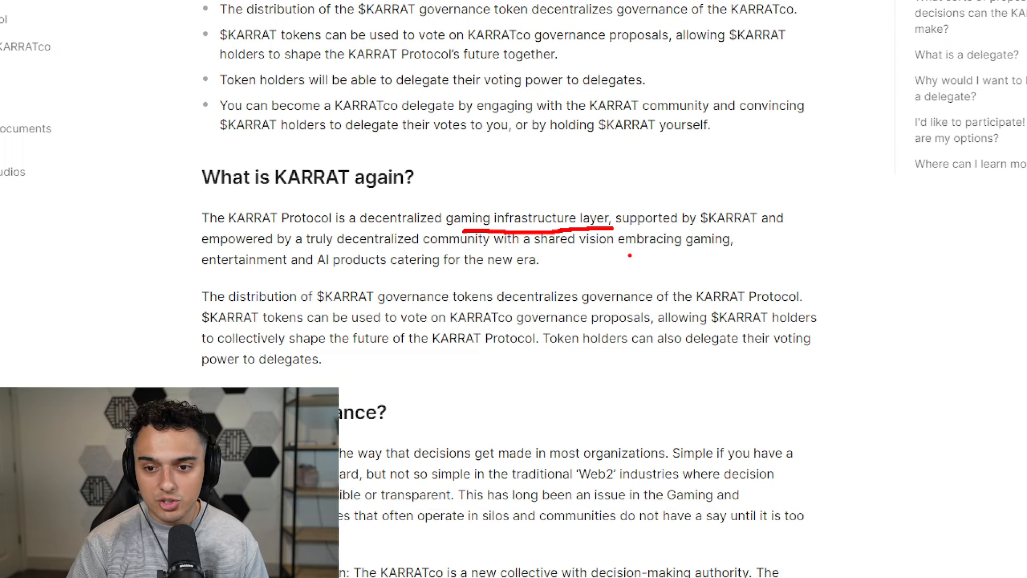
pyautogui.moveTo(623, 253); pyautogui.dragTo(734, 238)
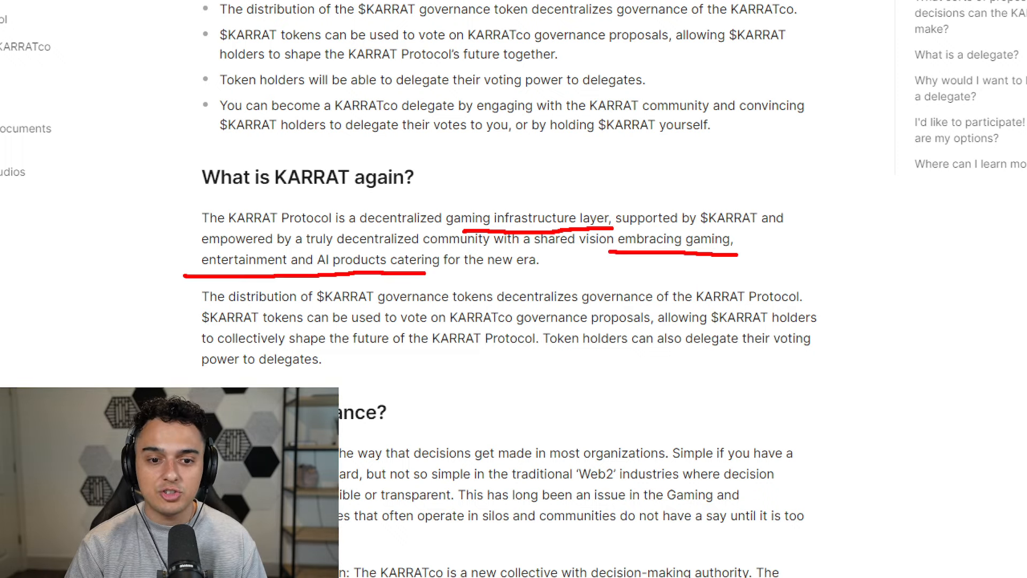
pyautogui.scroll(-3)
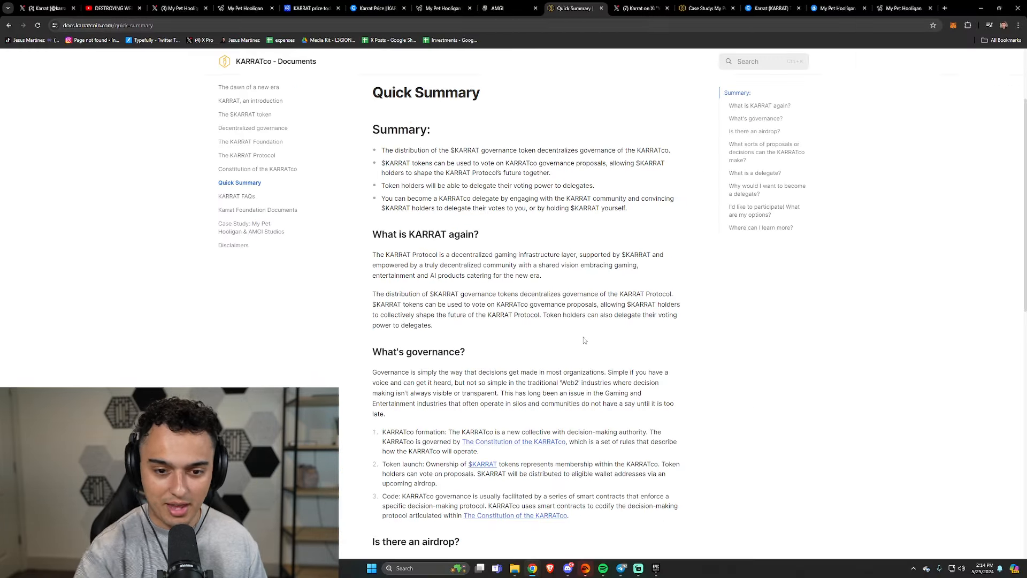
pyautogui.scroll(-3)
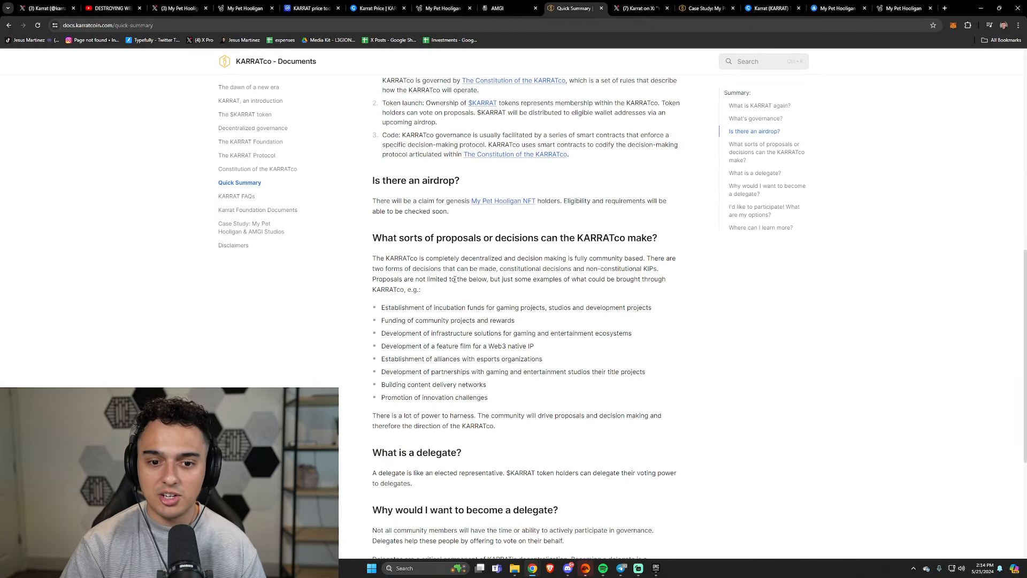
pyautogui.scroll(-3)
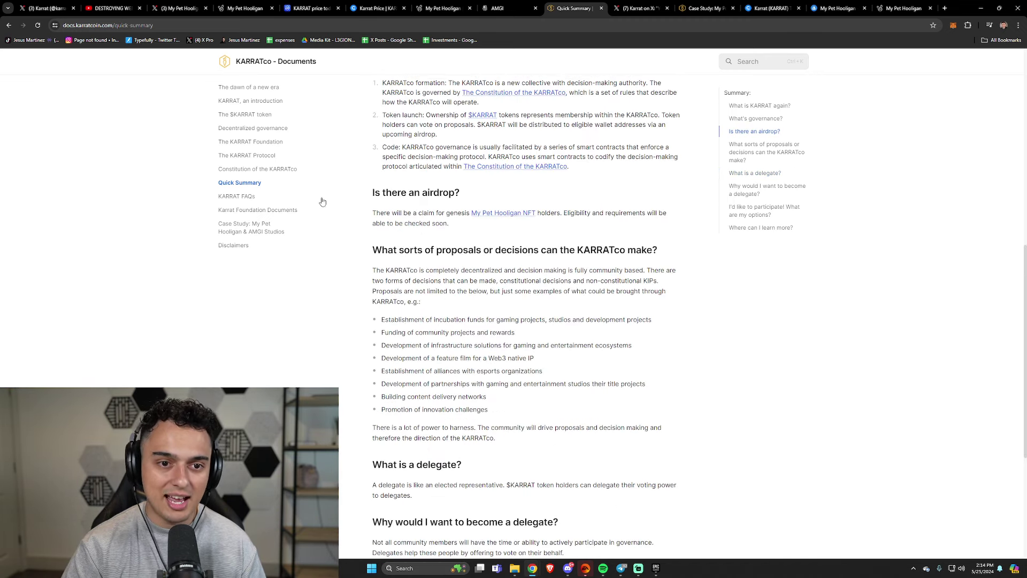
# - Read The KARRAT Protocol page on Token Play, claim and voting contracts, and the 30% treasury
pyautogui.click(246, 155)
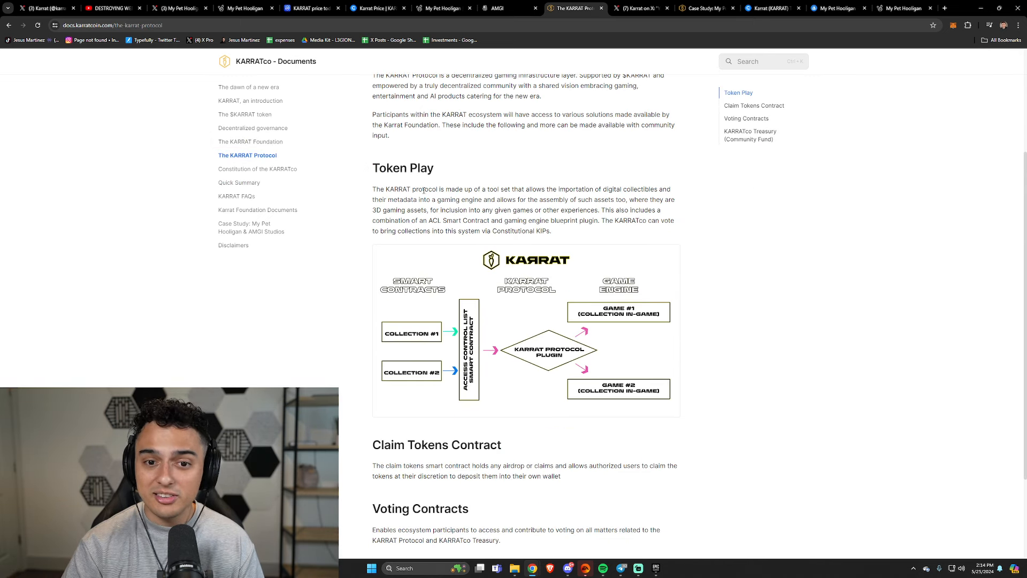
pyautogui.moveTo(455, 188); pyautogui.dragTo(562, 189)
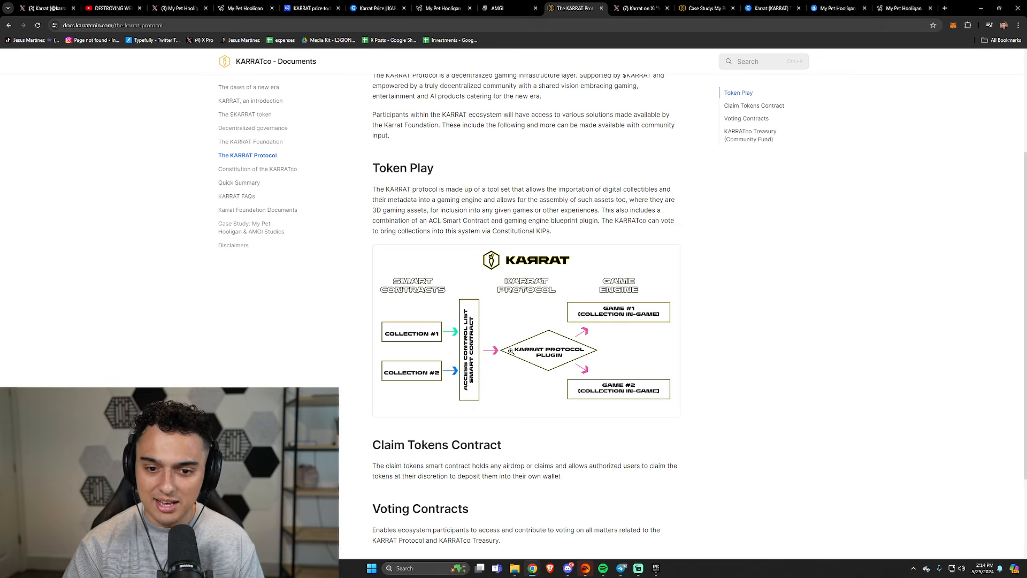
pyautogui.scroll(-3)
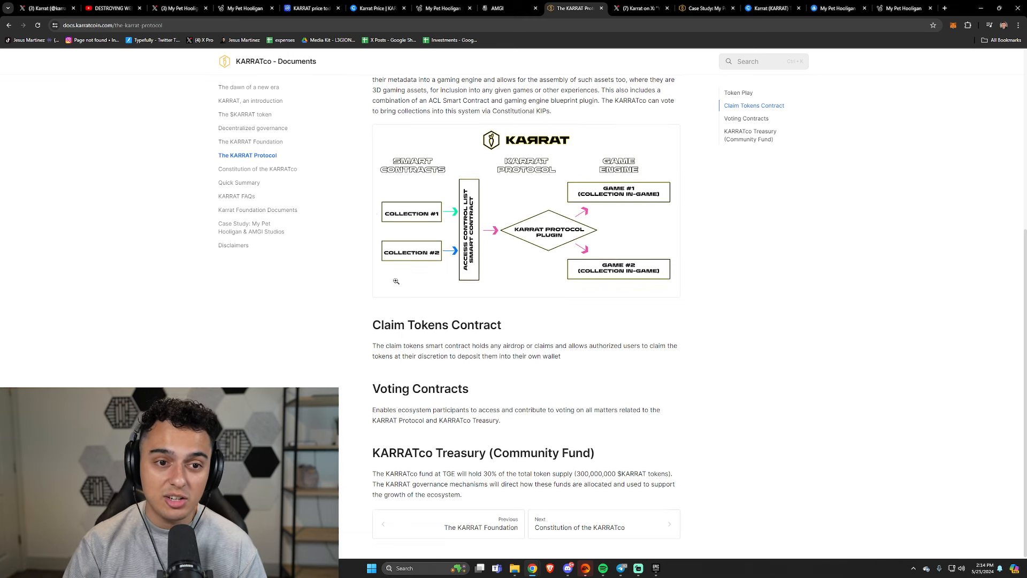
pyautogui.scroll(3)
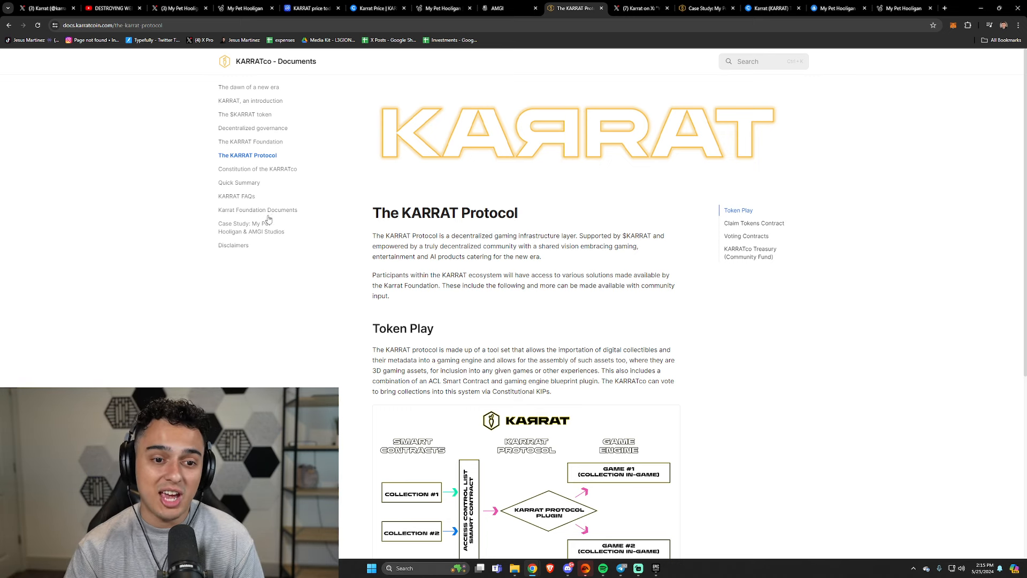
# - Review the My Pet Hooligan & AMGI Studios case study, then switch to CryptoRank's Karrat vesting page
pyautogui.click(251, 227)
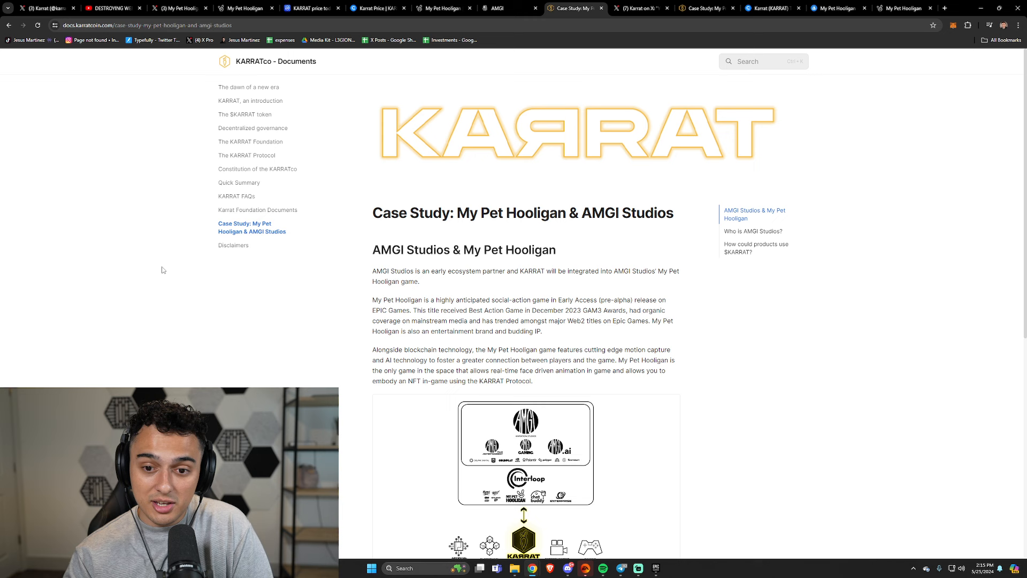
pyautogui.scroll(-3)
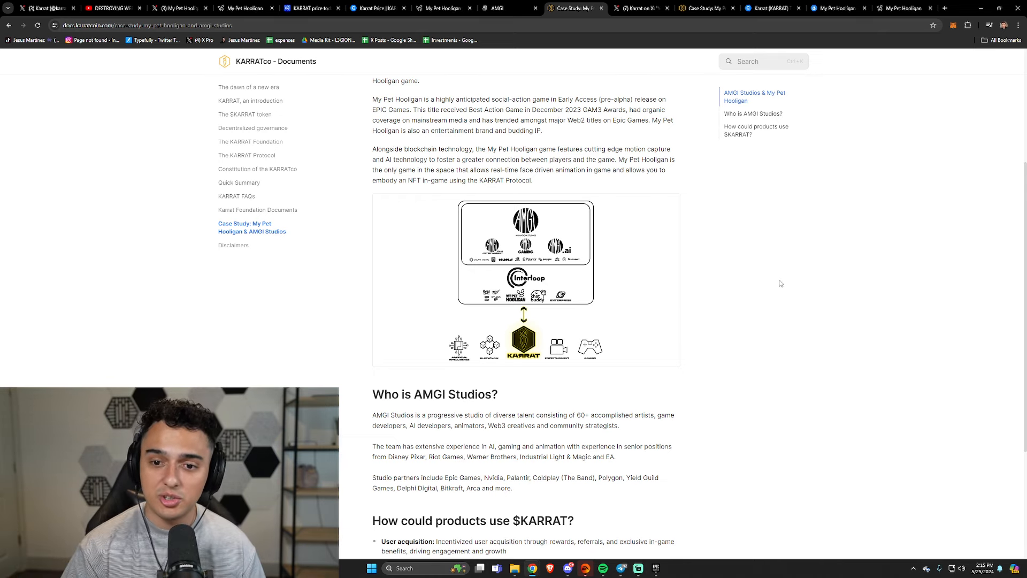
pyautogui.click(770, 8)
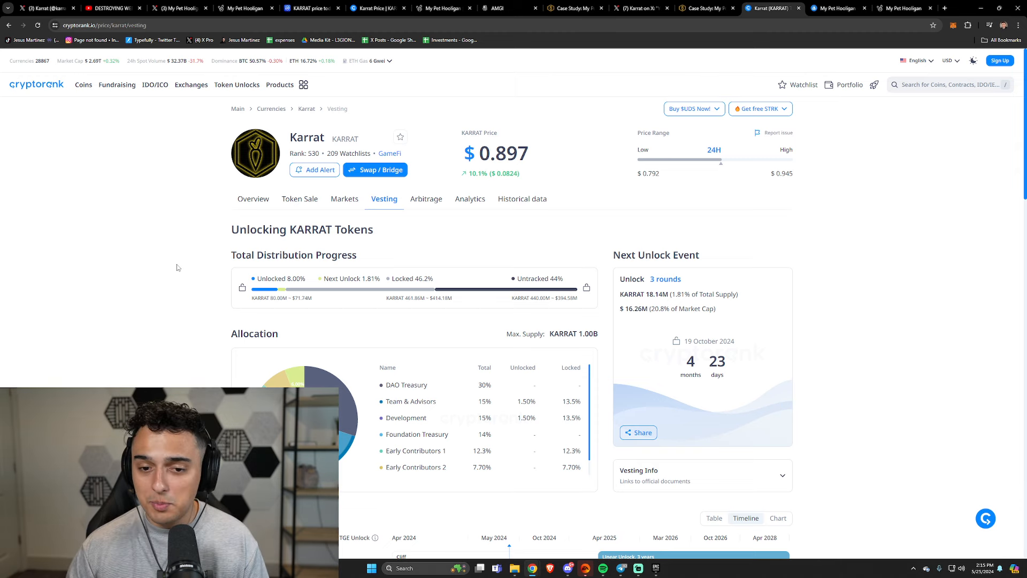
pyautogui.scroll(-3)
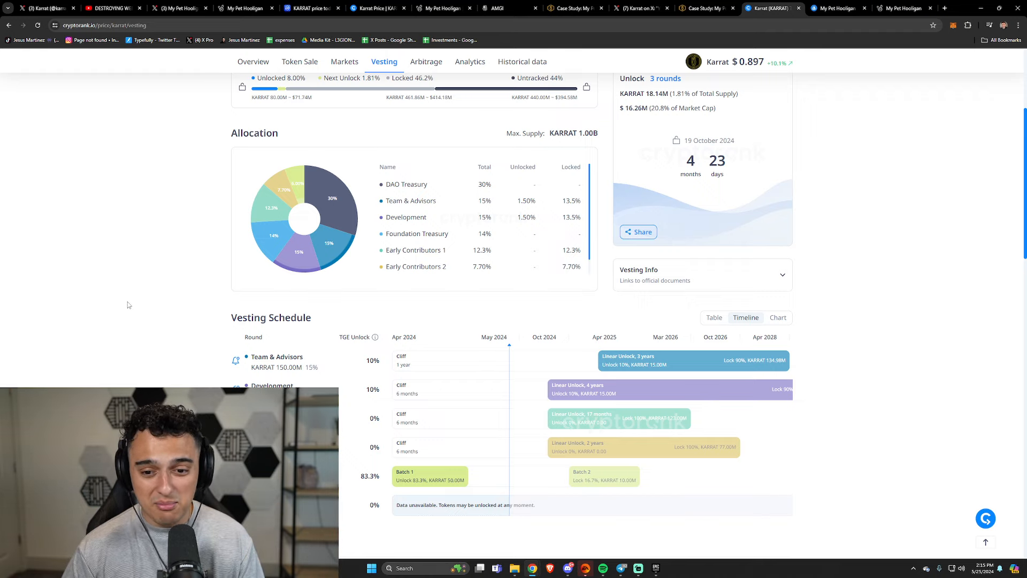
pyautogui.scroll(-3)
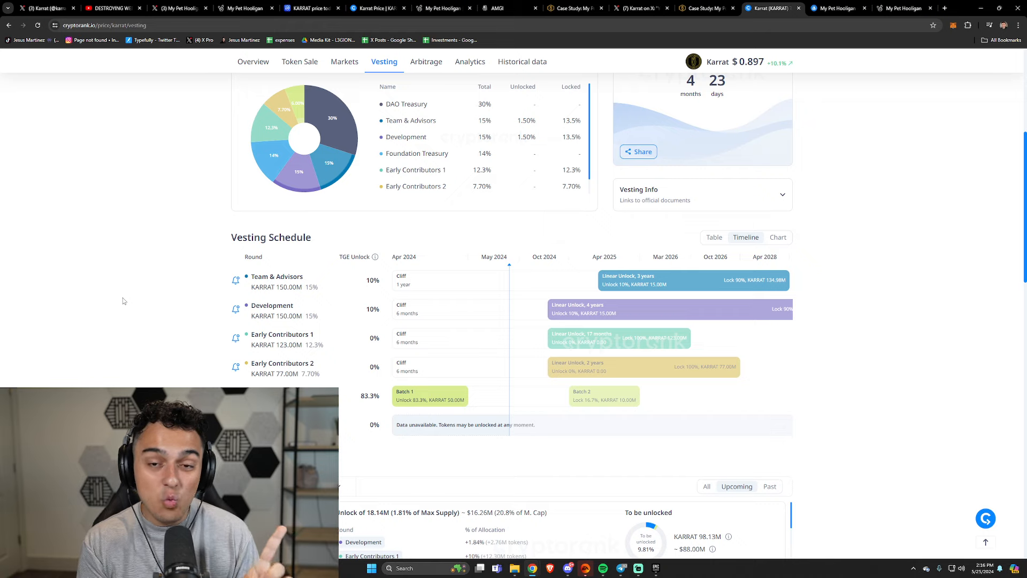
pyautogui.moveTo(598, 337)
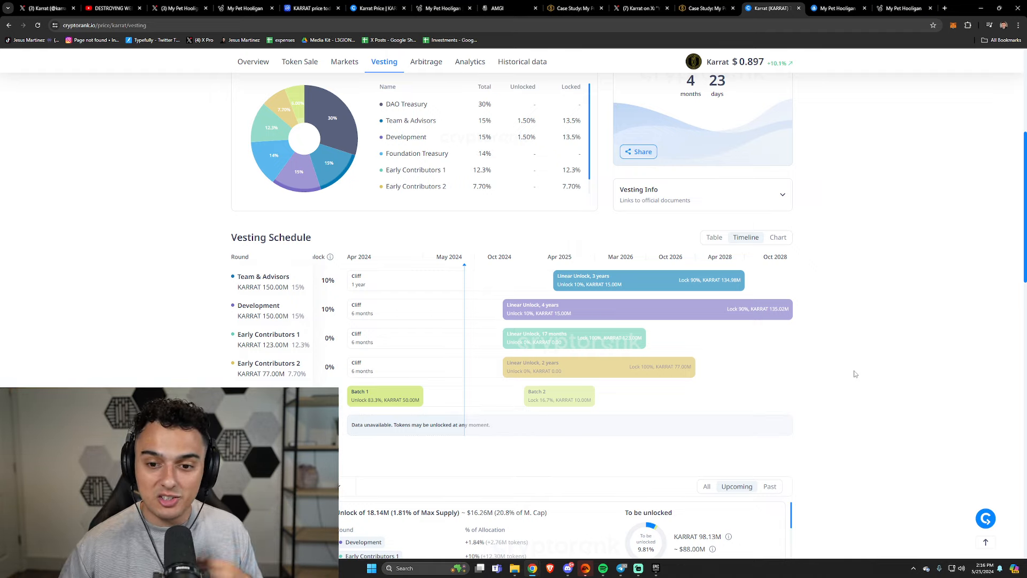
pyautogui.moveTo(526, 319)
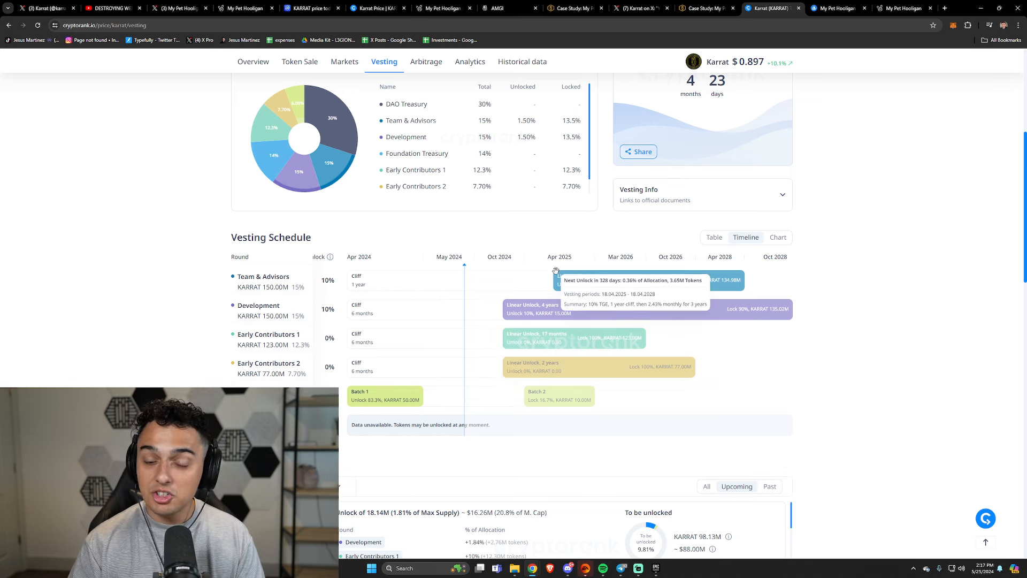
pyautogui.moveTo(537, 282)
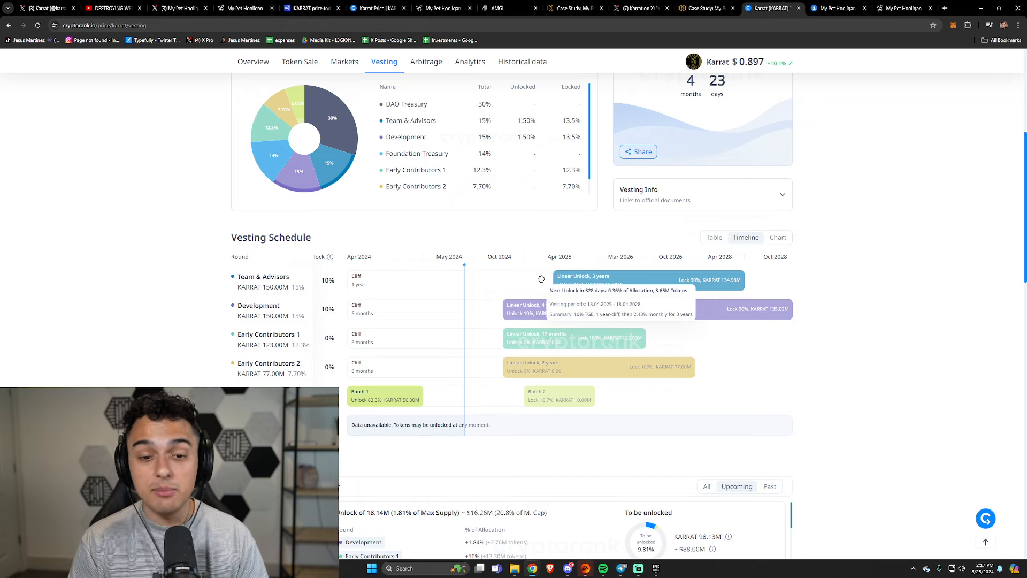
pyautogui.moveTo(631, 287)
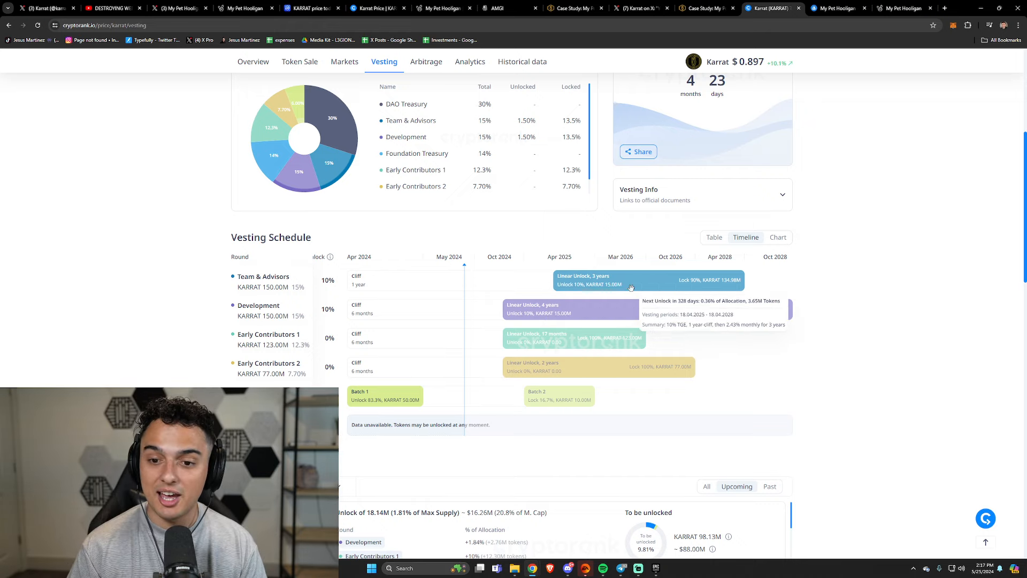
pyautogui.moveTo(661, 325)
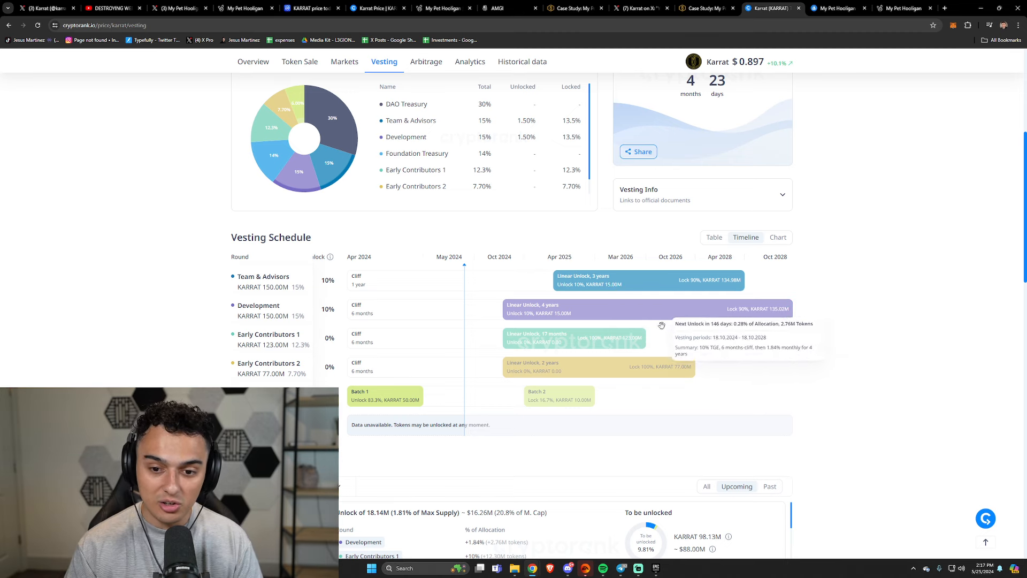
pyautogui.moveTo(300, 367)
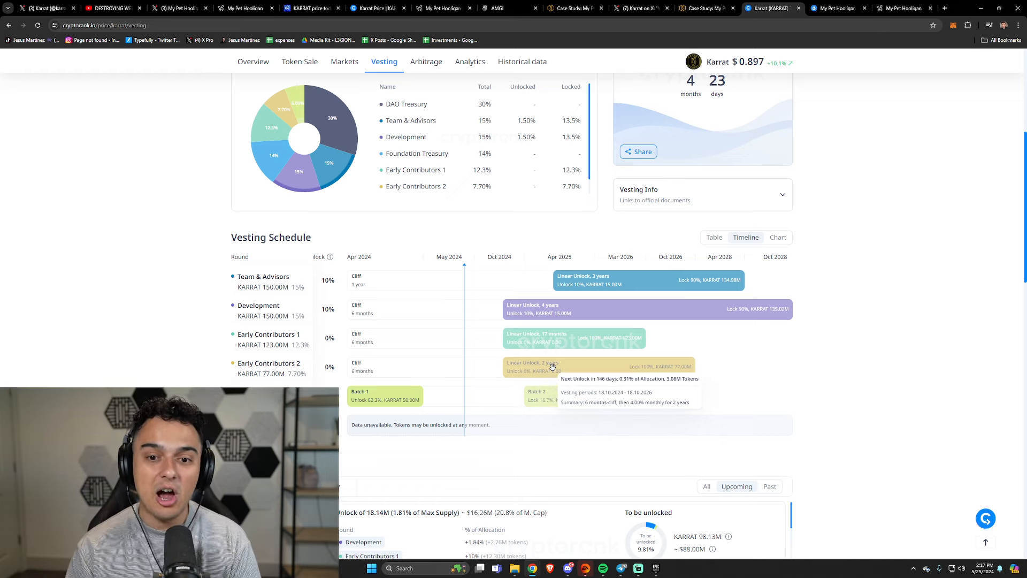
pyautogui.moveTo(631, 365)
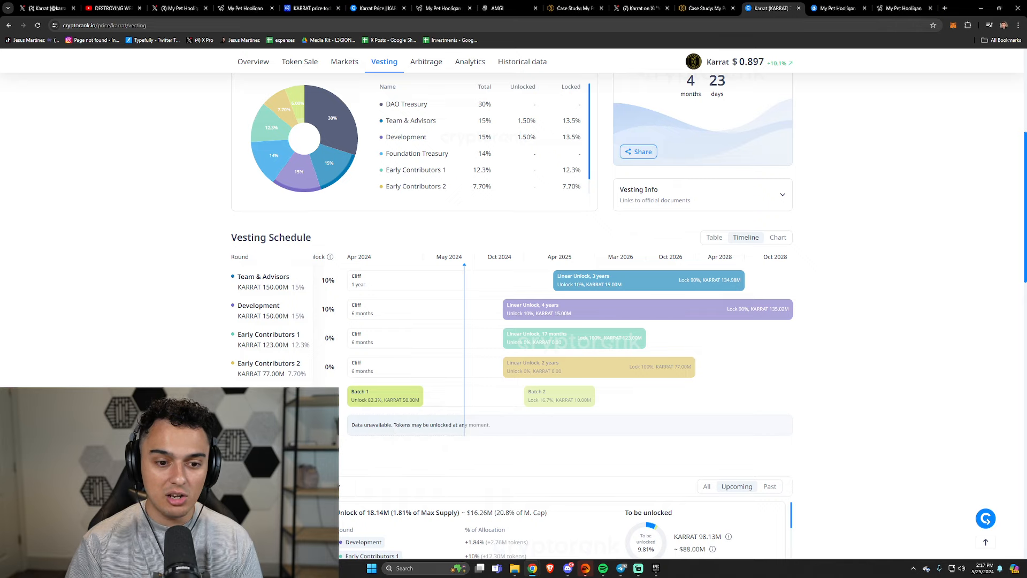
pyautogui.moveTo(399, 386)
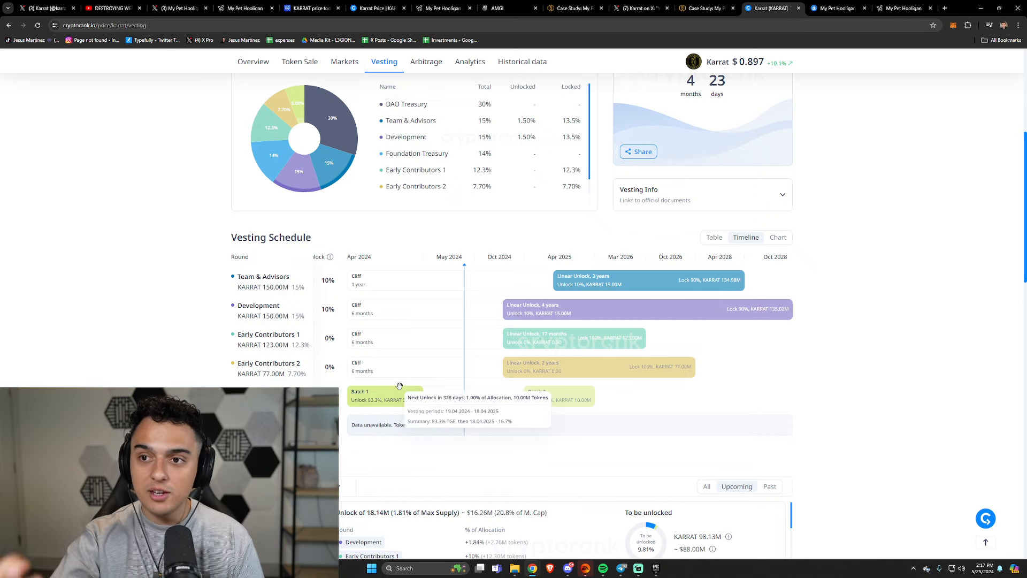
pyautogui.click(834, 8)
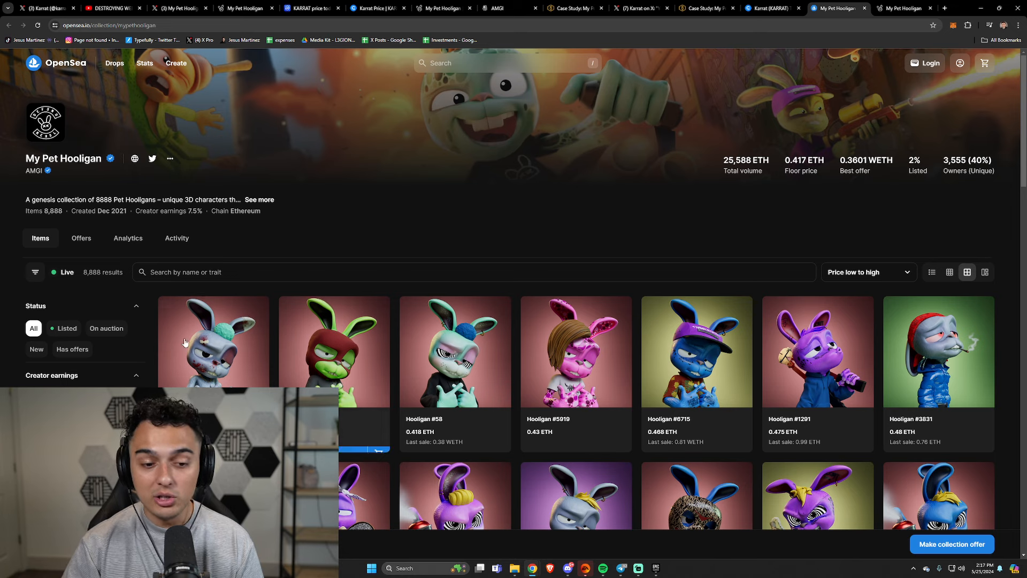
pyautogui.click(771, 9)
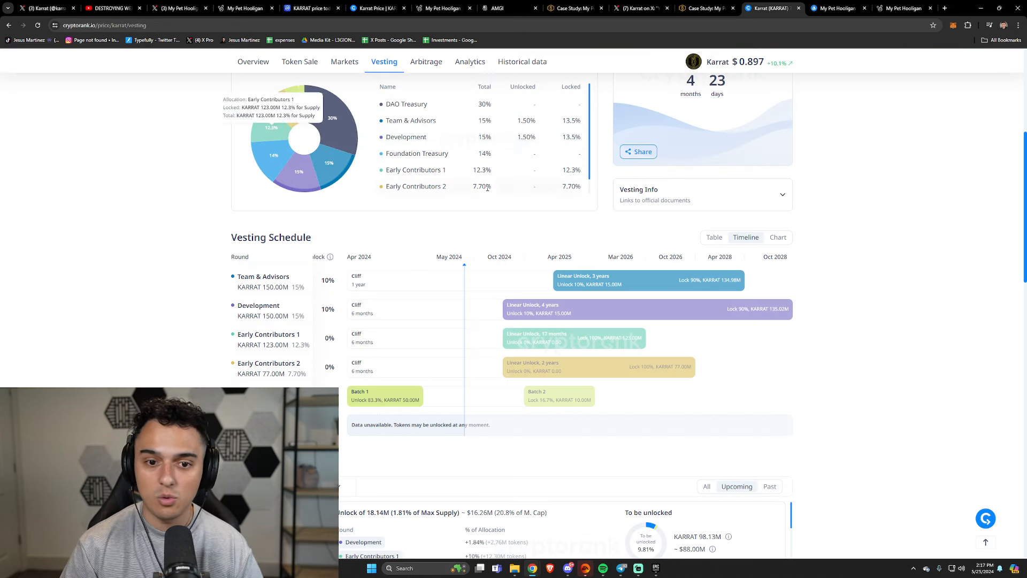
pyautogui.moveTo(843, 336)
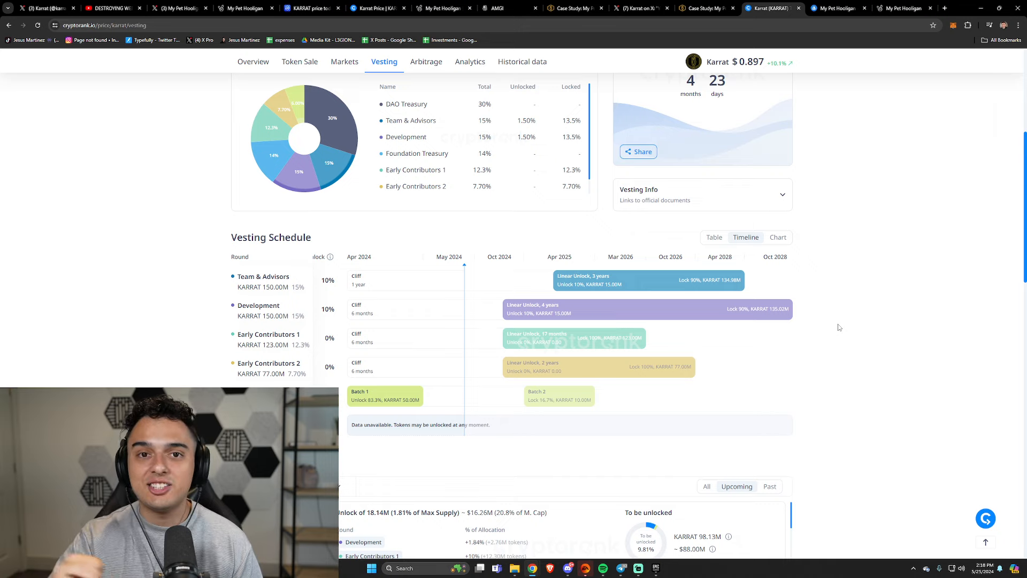
pyautogui.moveTo(880, 300)
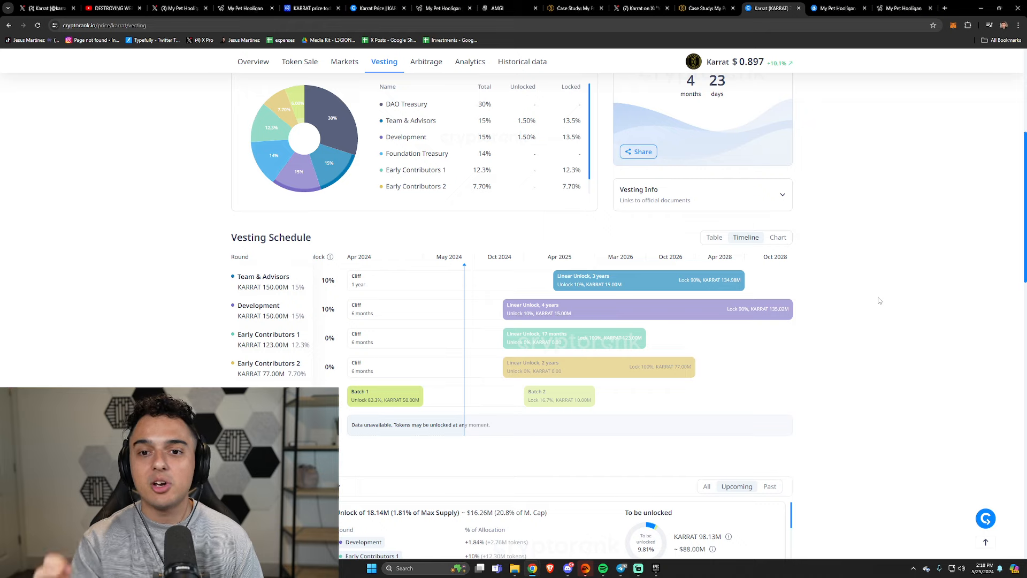
pyautogui.moveTo(777, 246)
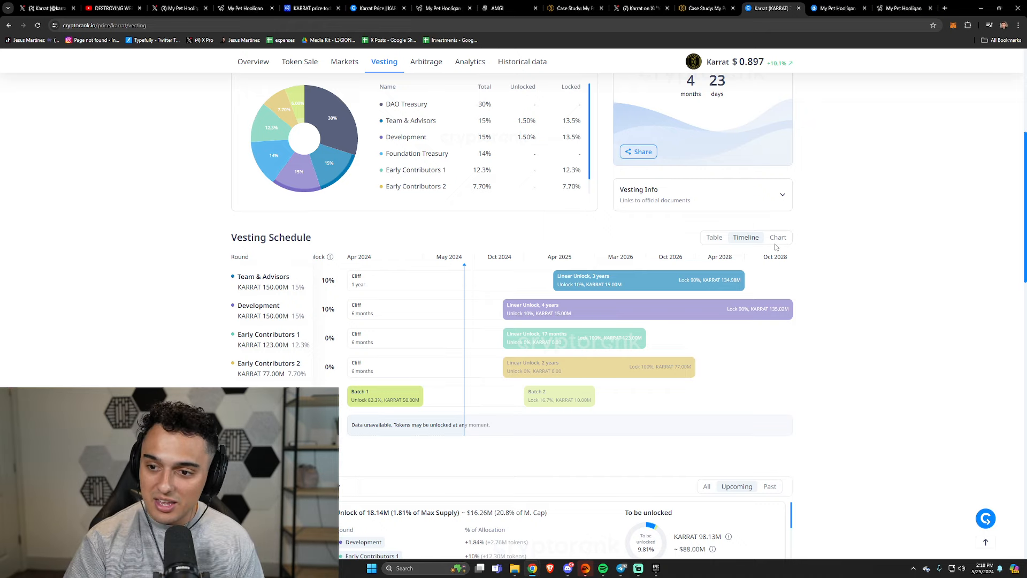
# - Switch the KARRAT vesting schedule to the cumulative unlock chart showing 14.9% by February 2025
pyautogui.click(778, 237)
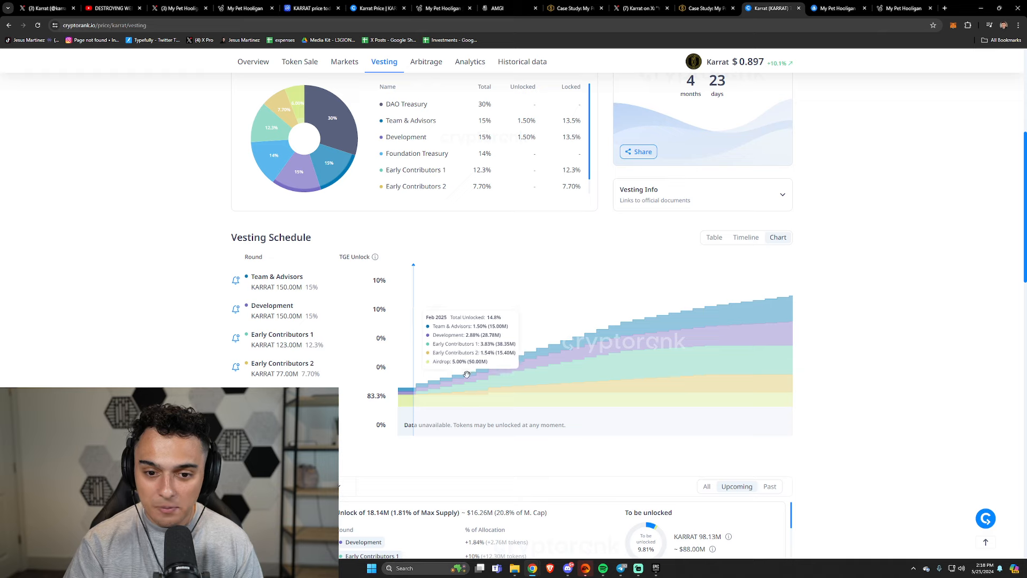
pyautogui.moveTo(417, 389)
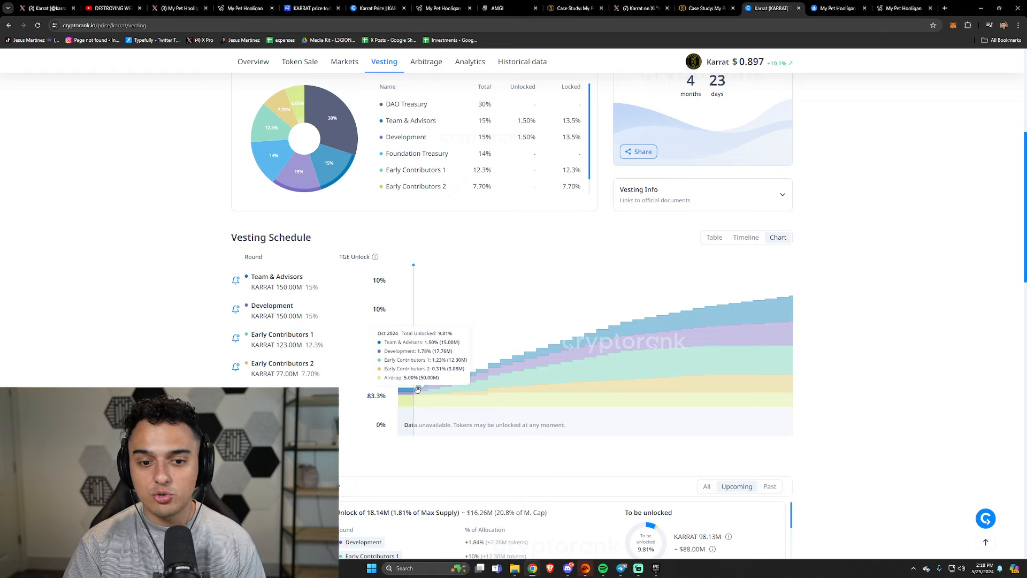
pyautogui.moveTo(544, 350)
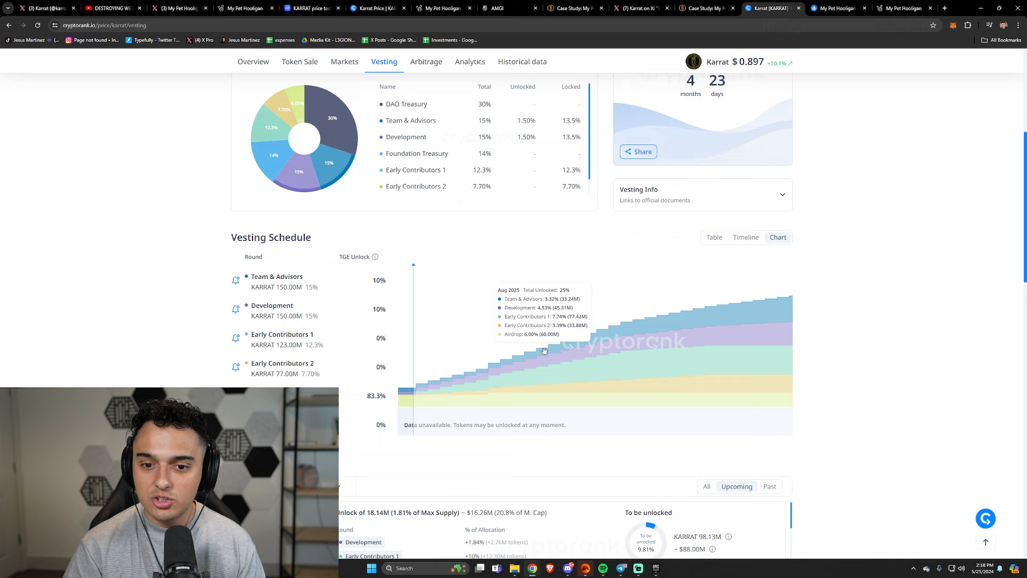
pyautogui.moveTo(567, 345)
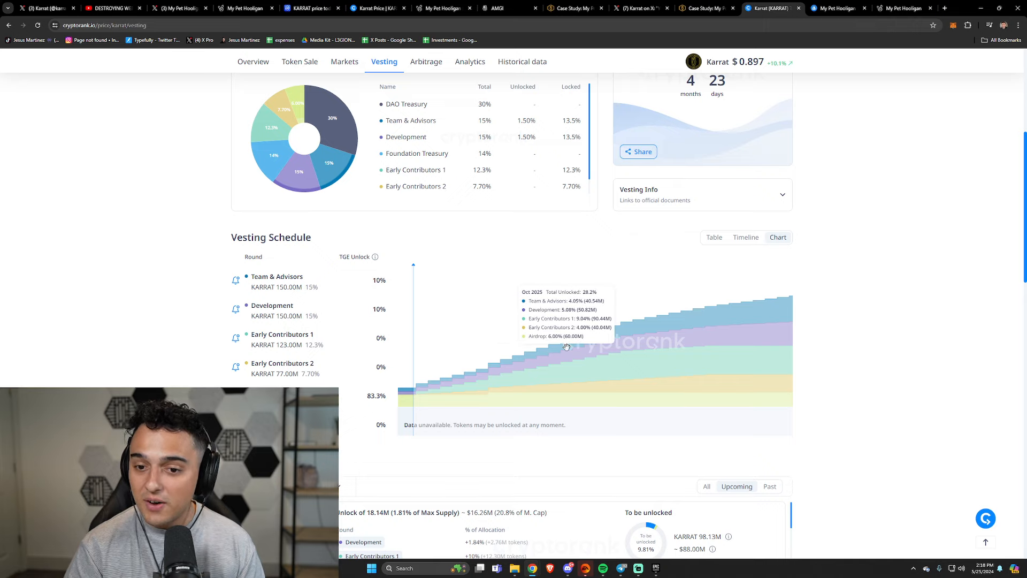
pyautogui.moveTo(417, 390)
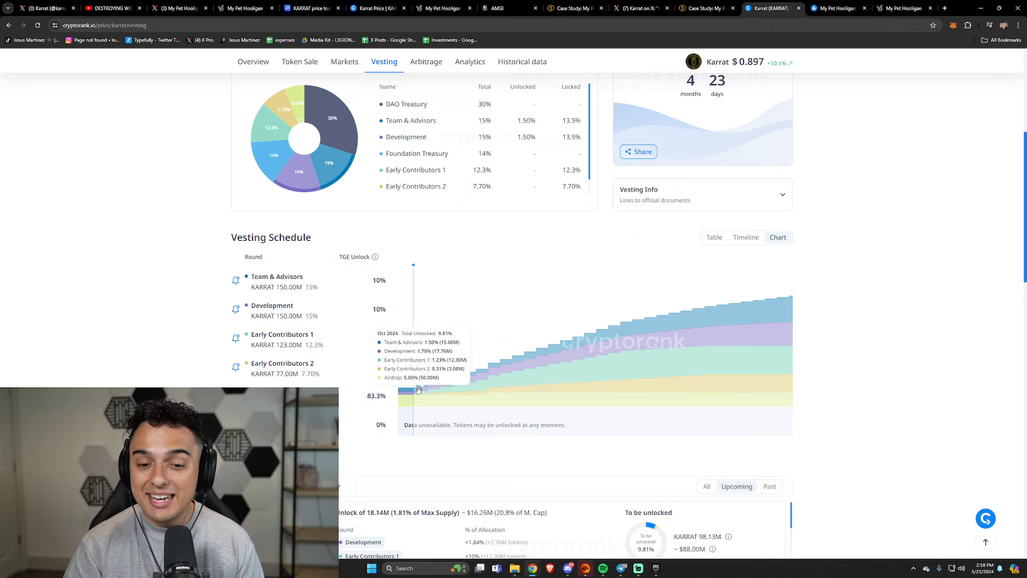
pyautogui.moveTo(572, 337)
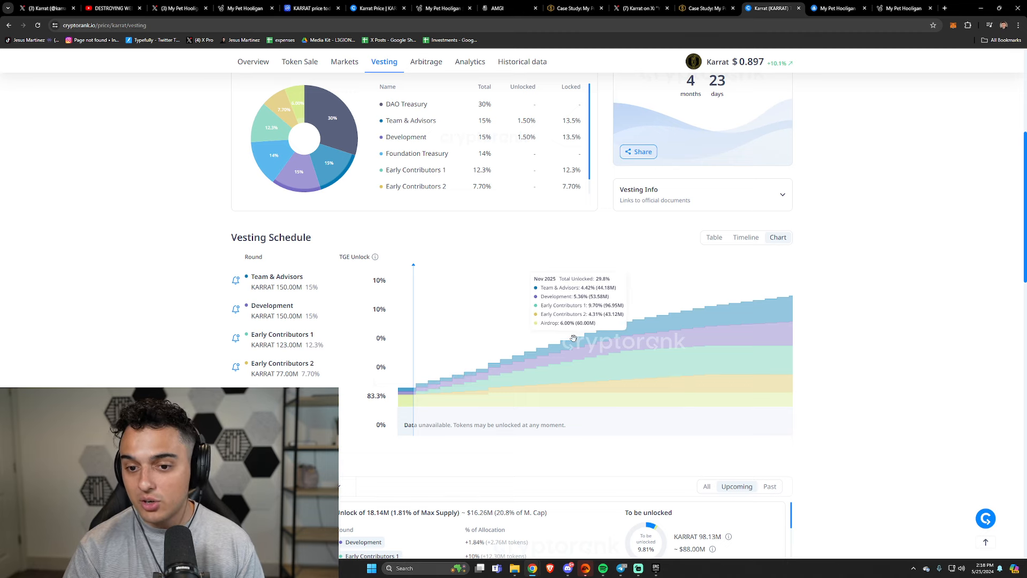
pyautogui.moveTo(553, 343)
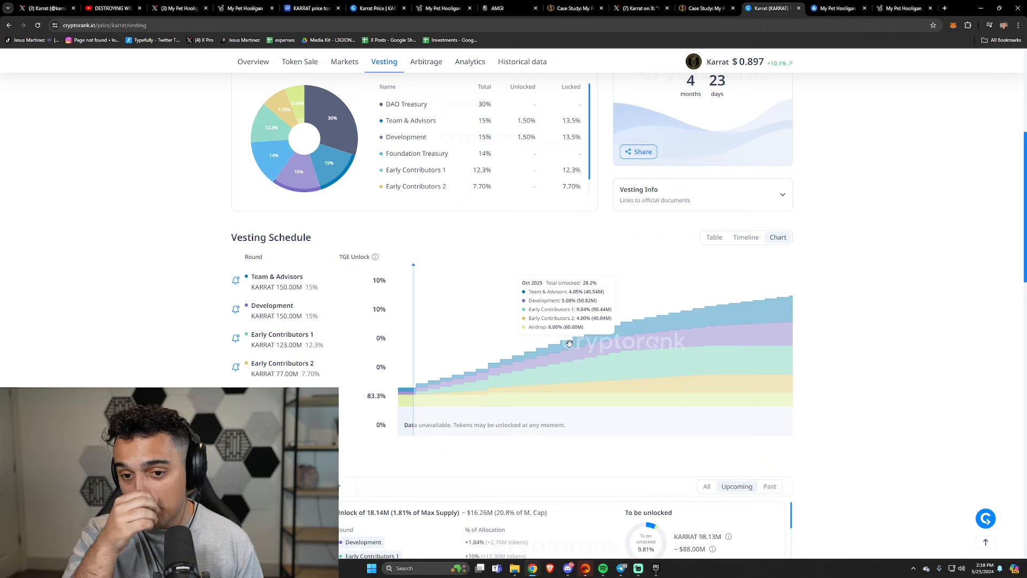
pyautogui.moveTo(419, 387)
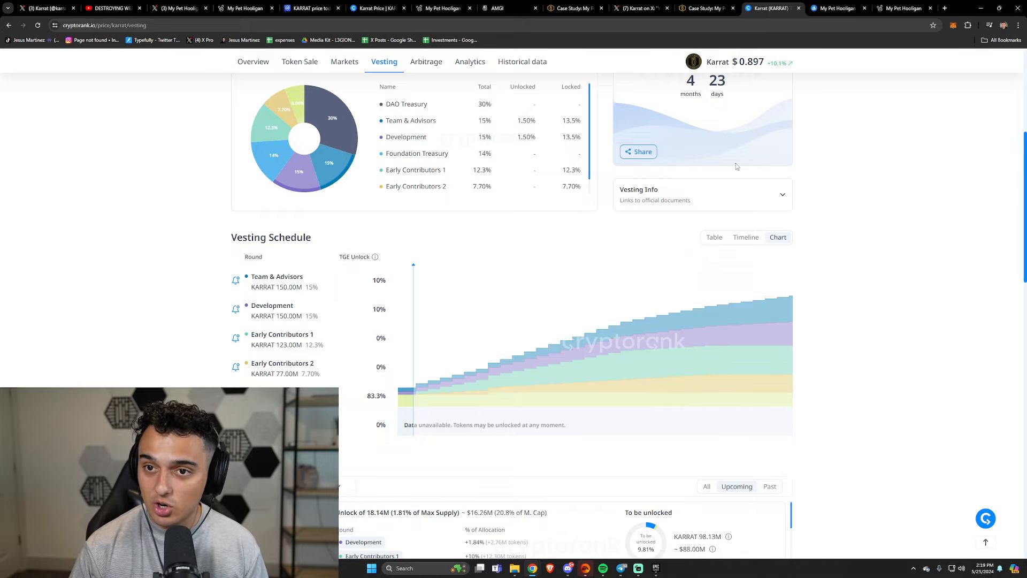
pyautogui.moveTo(809, 276)
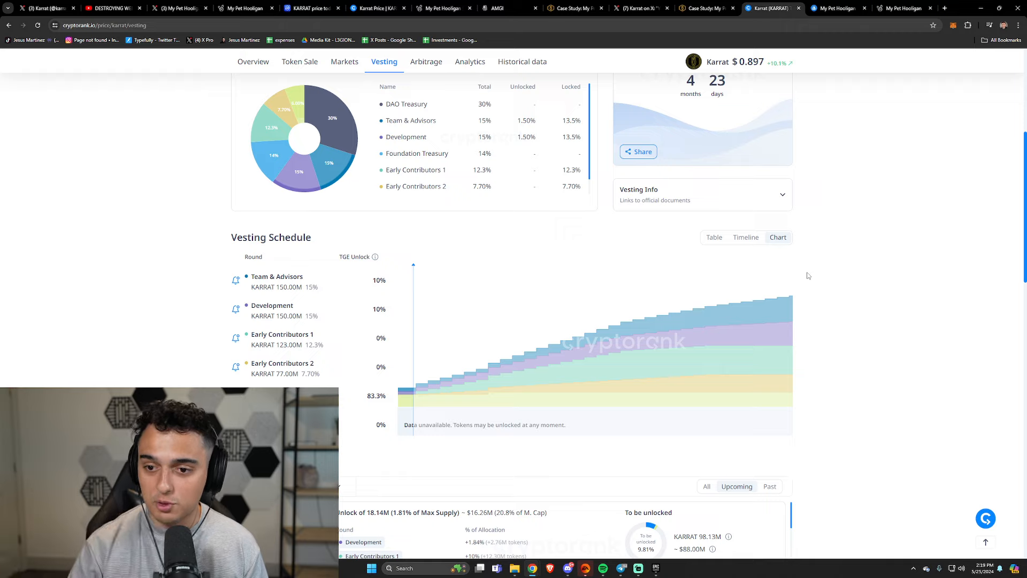